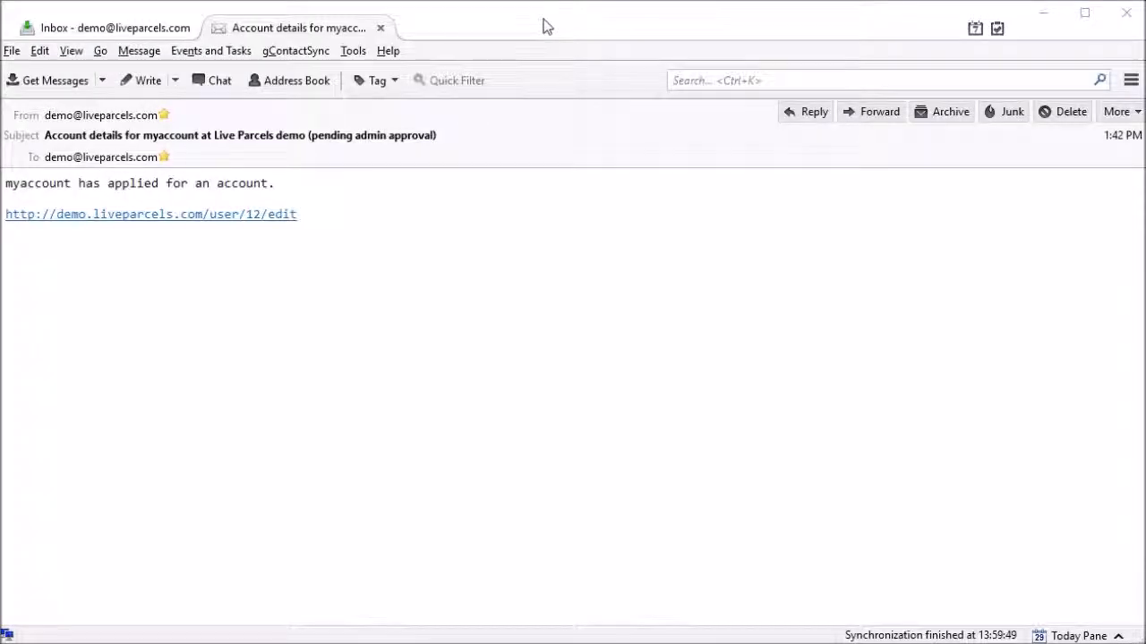
mouse_move(304, 268)
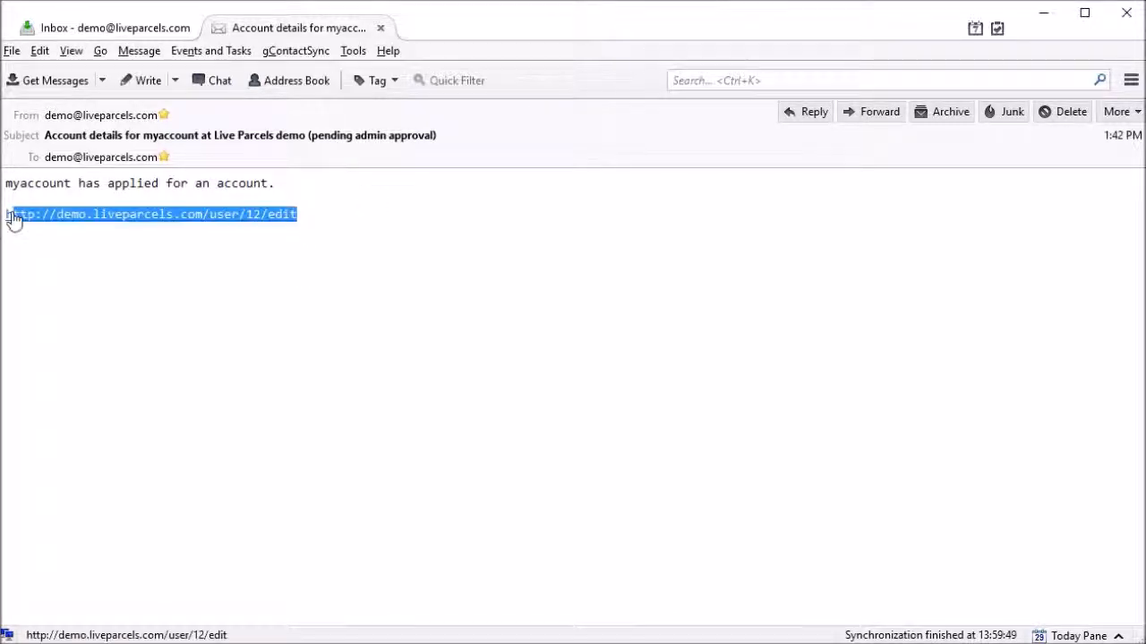
Select the user/12/edit link in the pending-approval email to copy it for the browser.
key(ctrl+a)
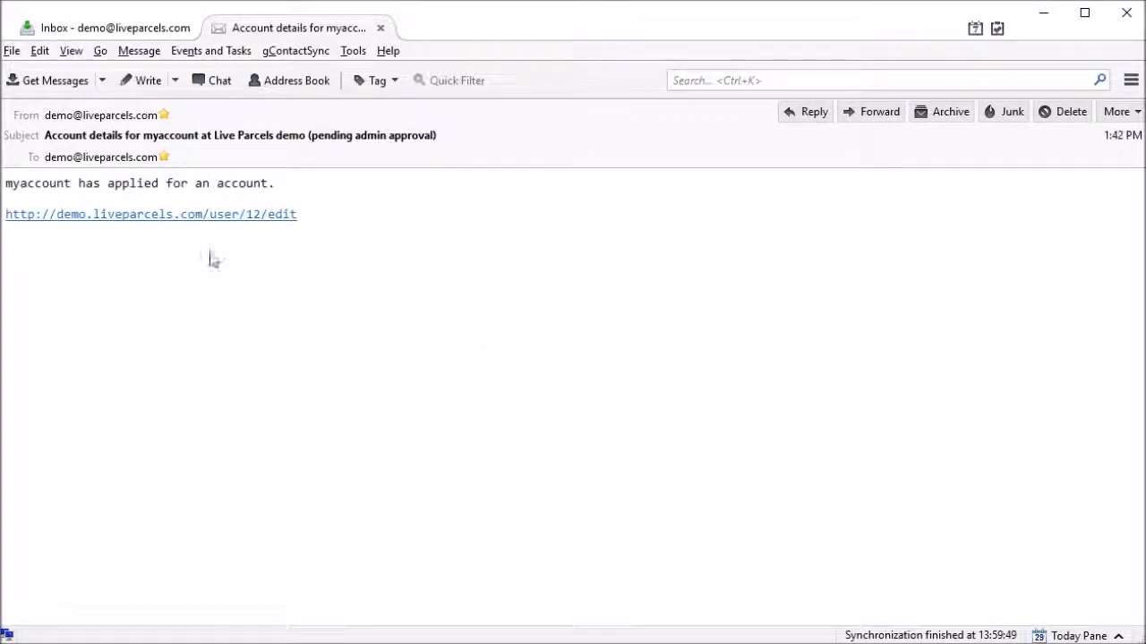
mouse_move(207, 222)
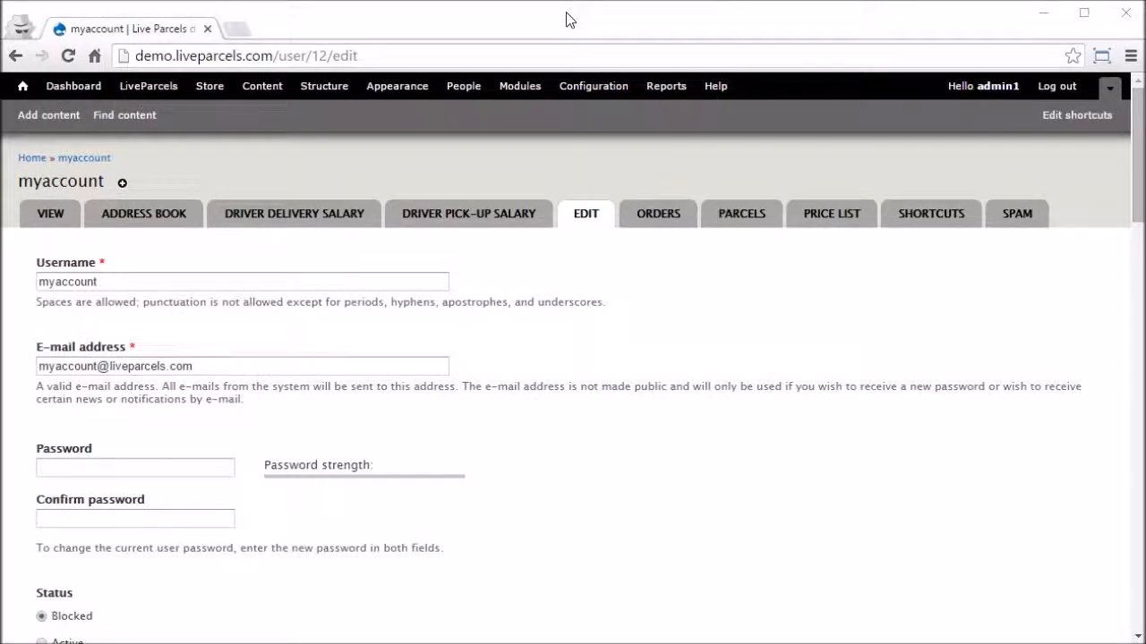
mouse_move(700, 380)
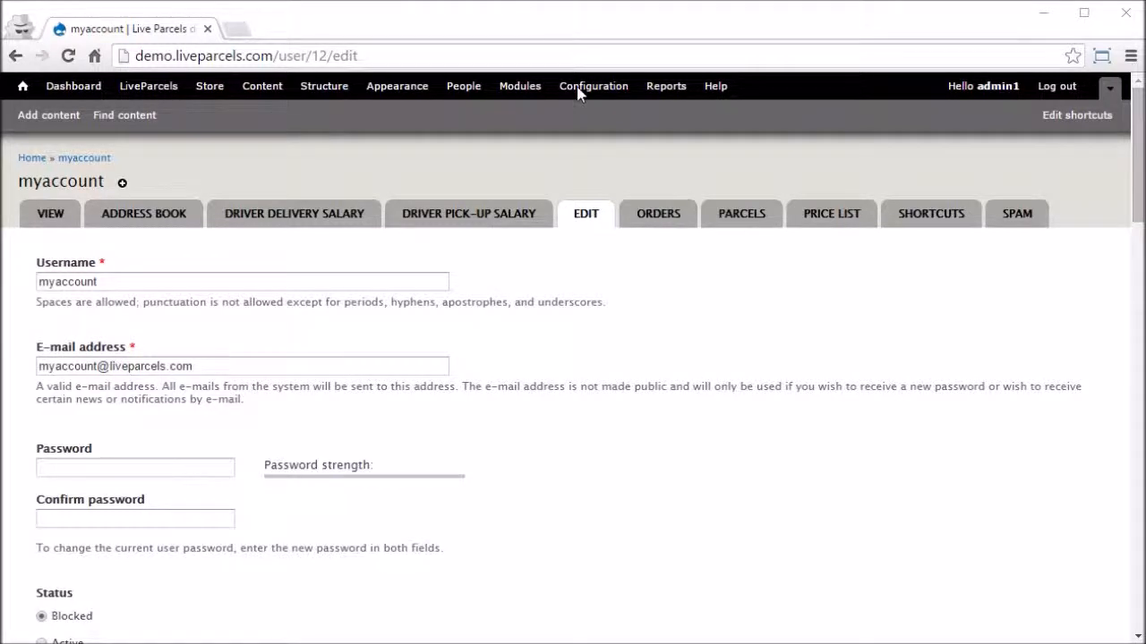
mouse_move(587, 307)
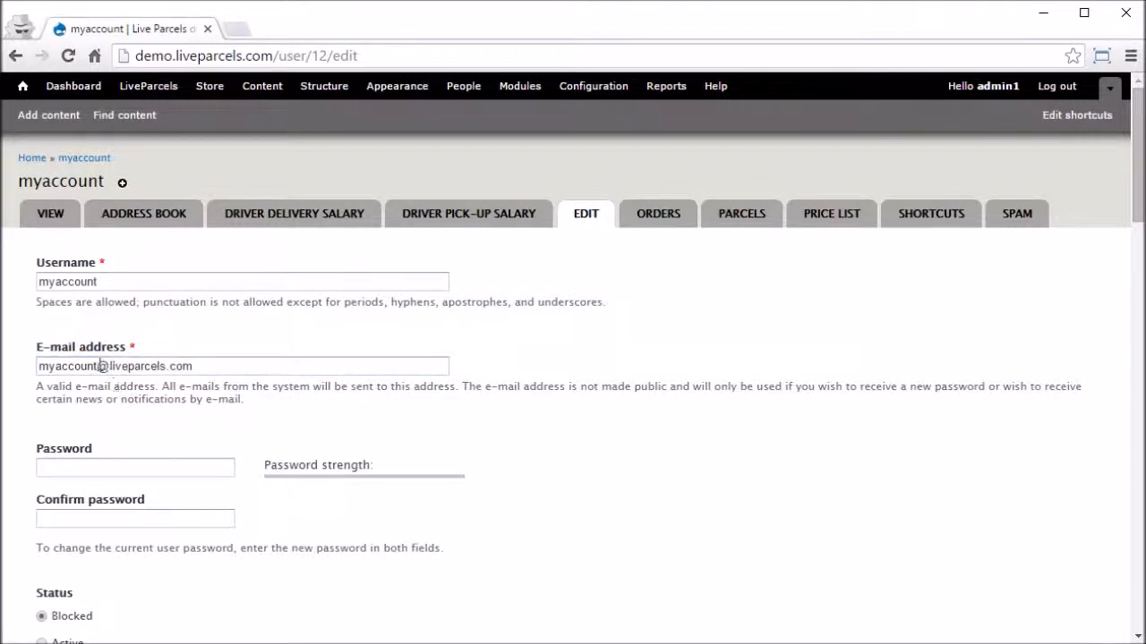
double_click(64, 365)
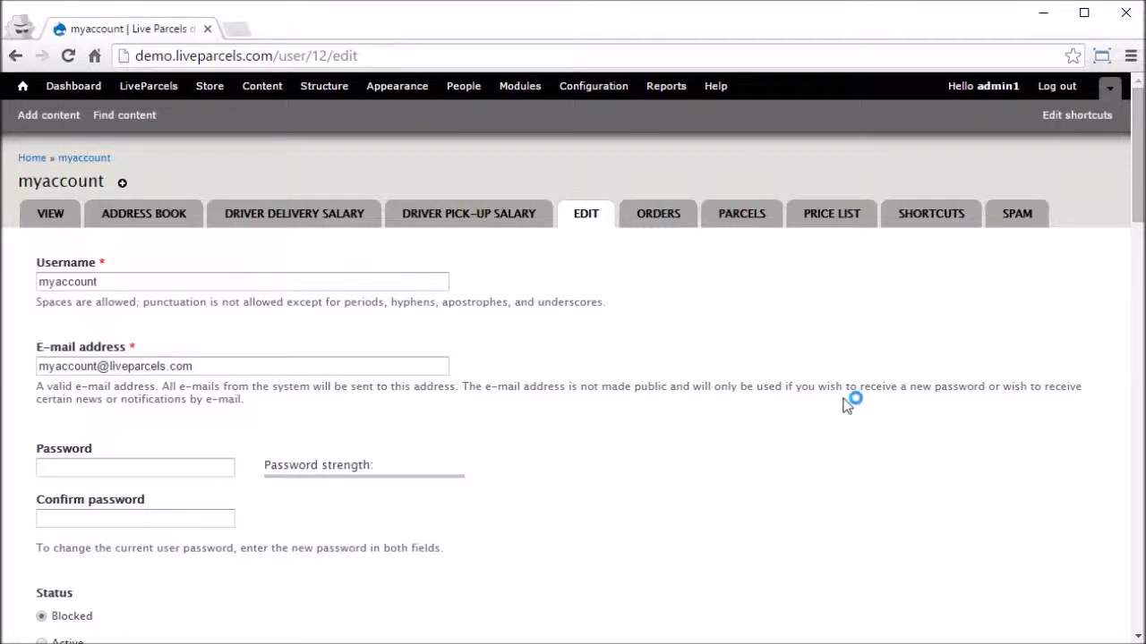
mouse_move(1137, 188)
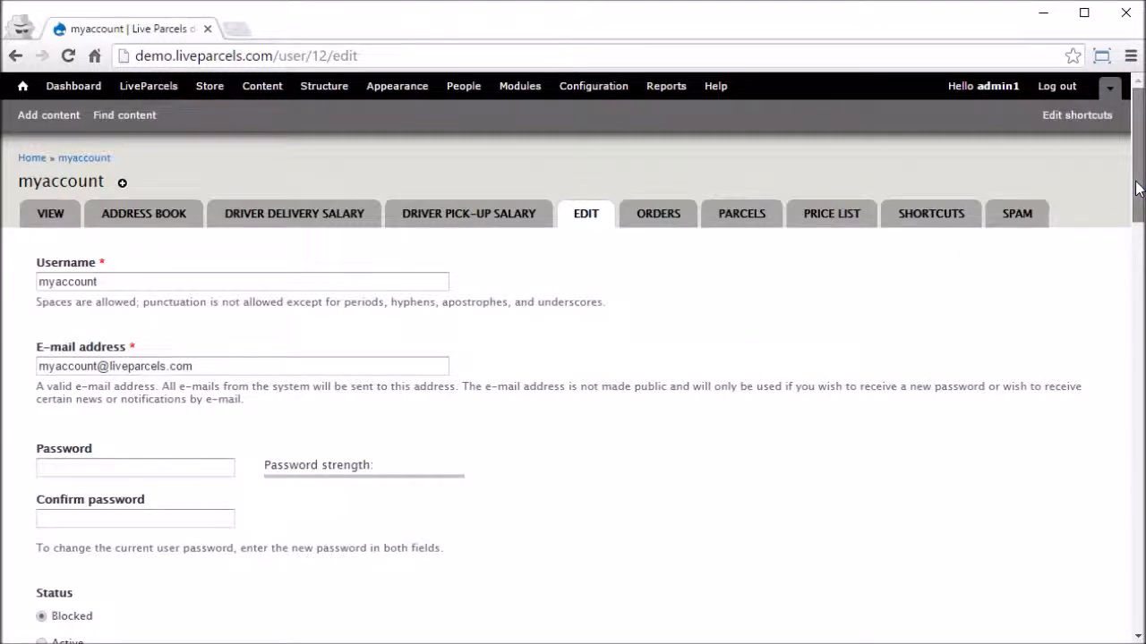
scroll(down, 3)
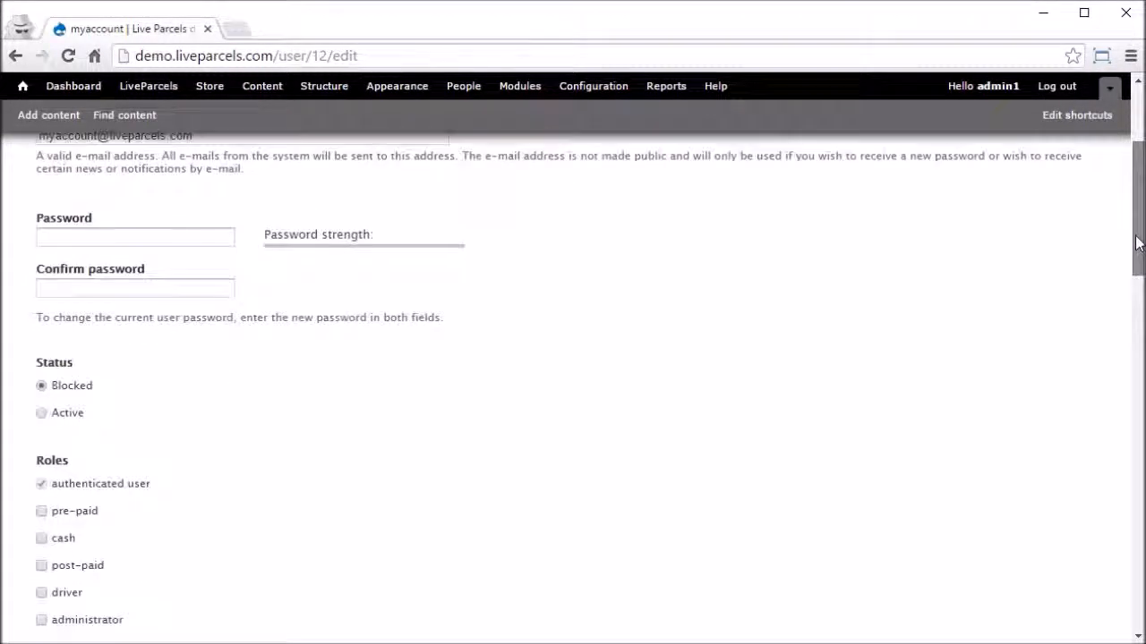
scroll(down, 3)
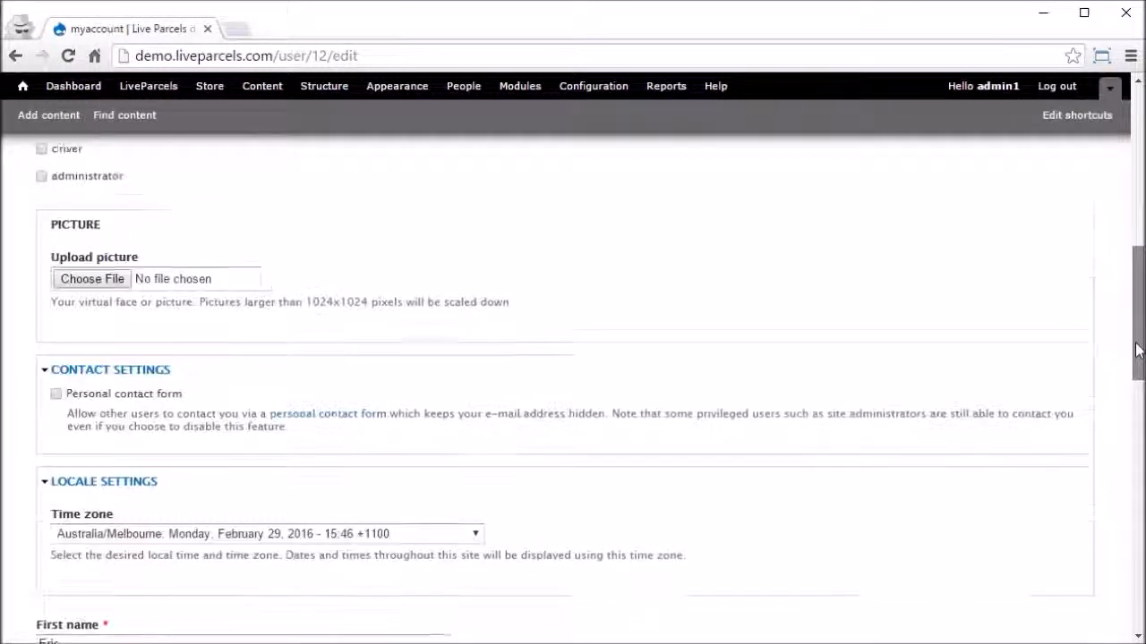
scroll(down, 3)
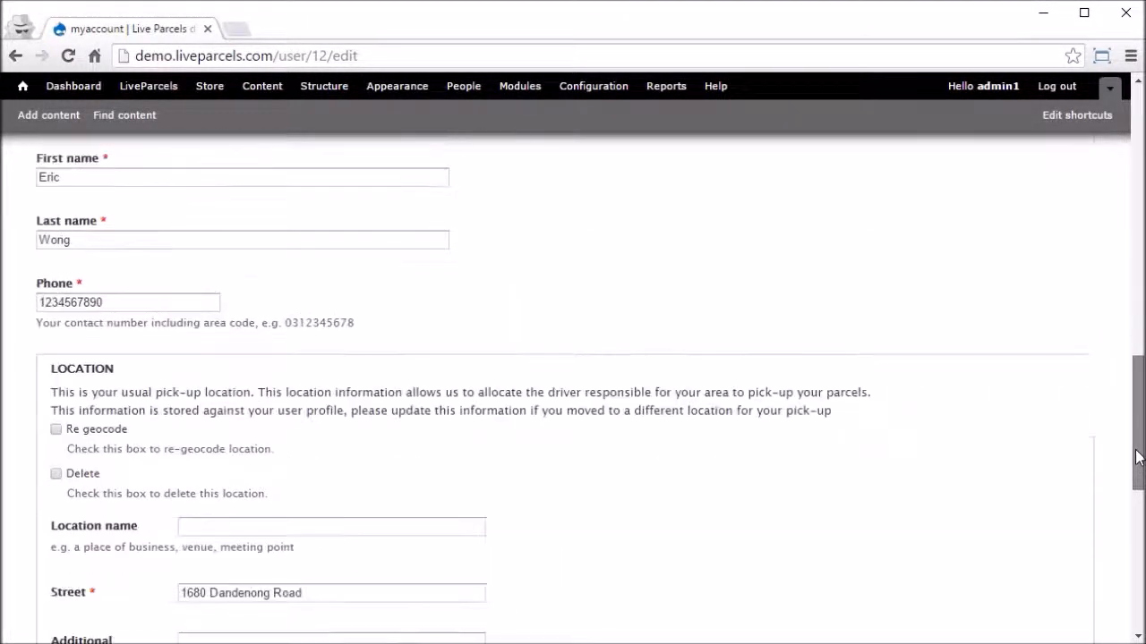
double_click(50, 177)
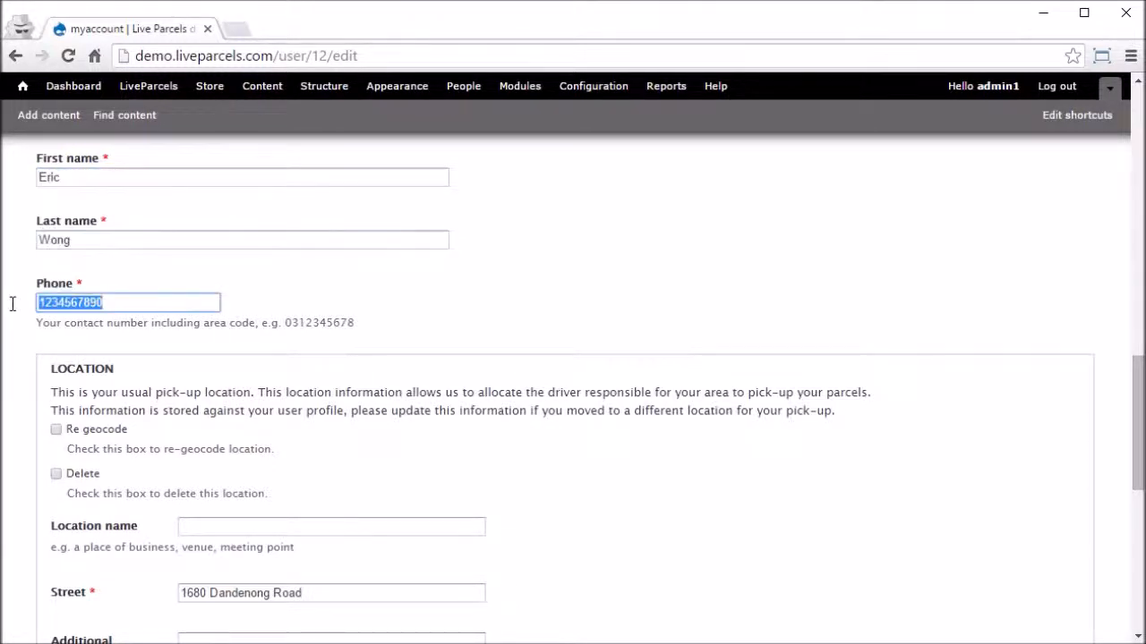
scroll(down, 3)
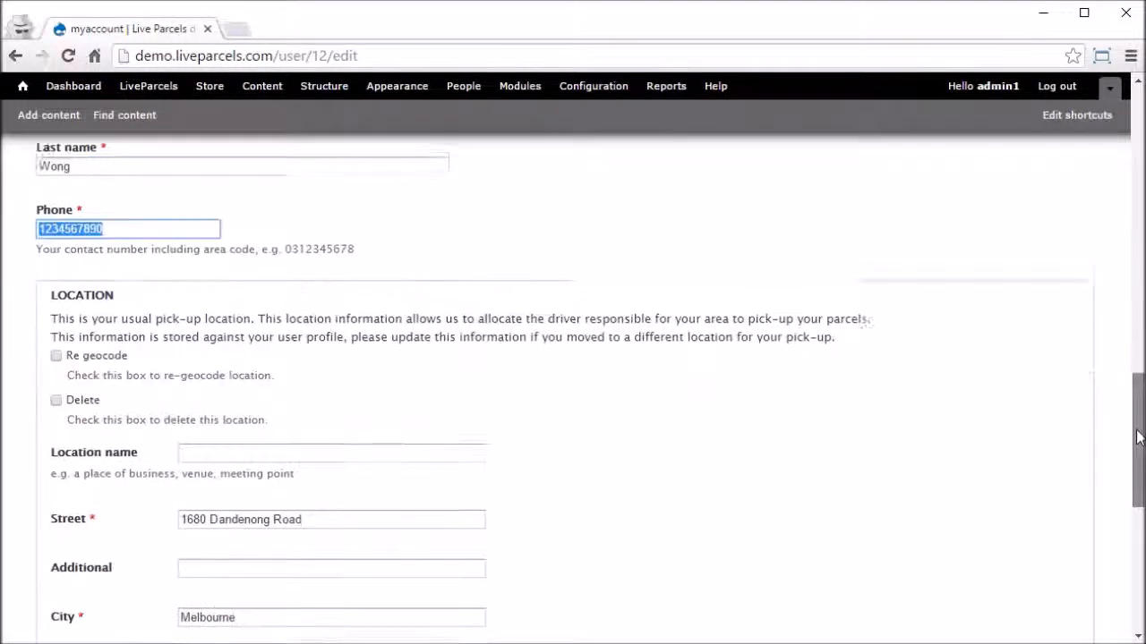
scroll(down, 3)
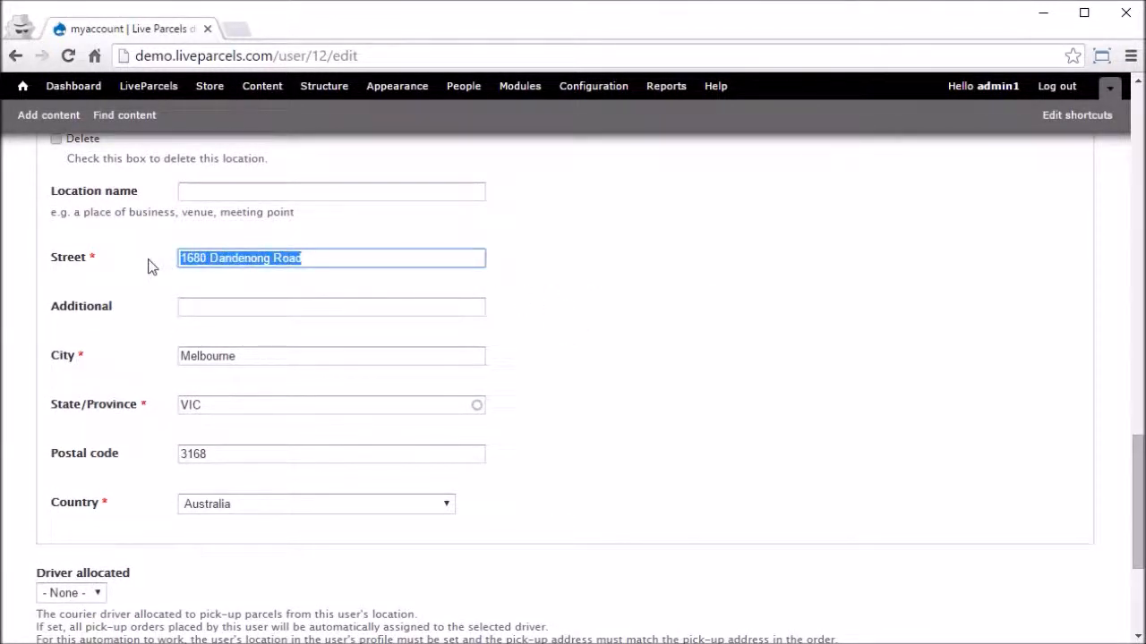
mouse_move(297, 312)
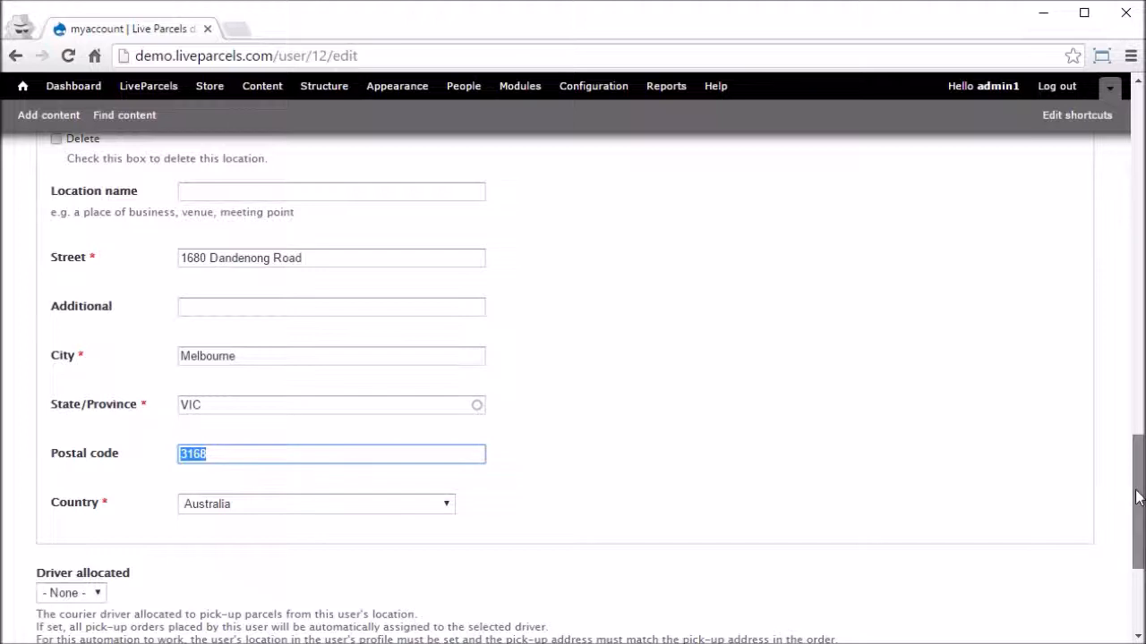
scroll(down, 3)
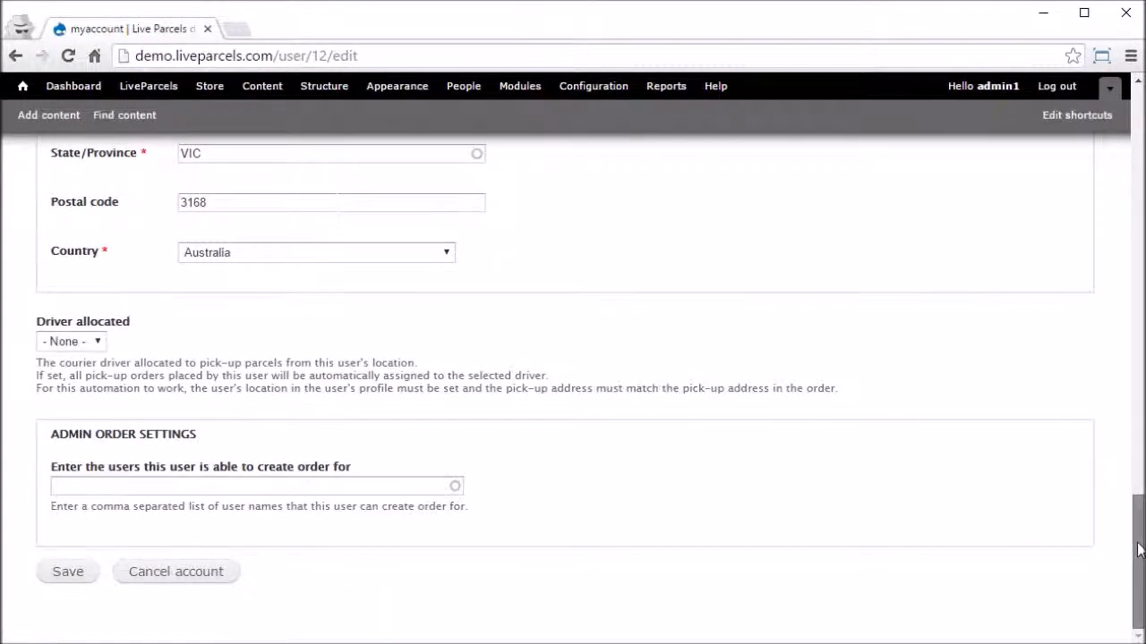
scroll(up, 3)
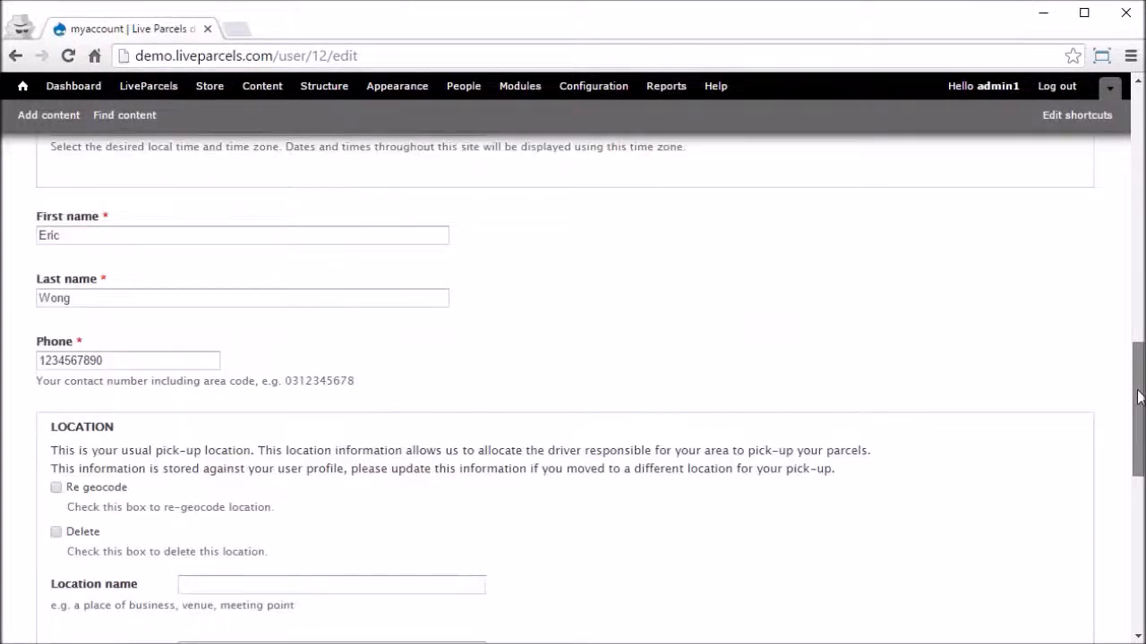
triple_click(127, 361)
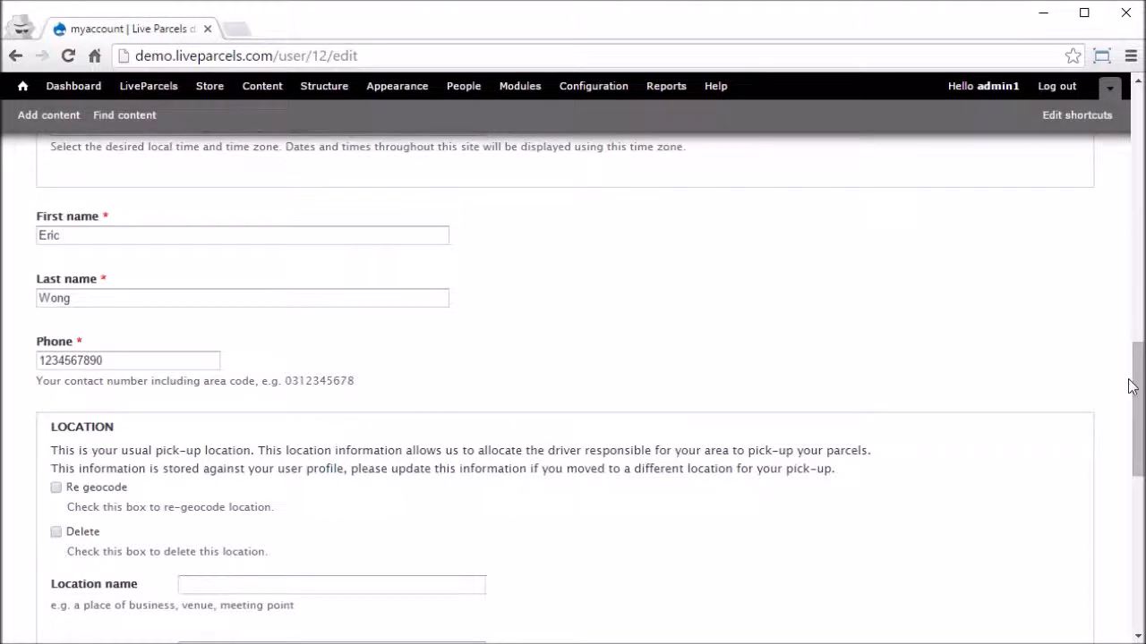
mouse_move(1135, 386)
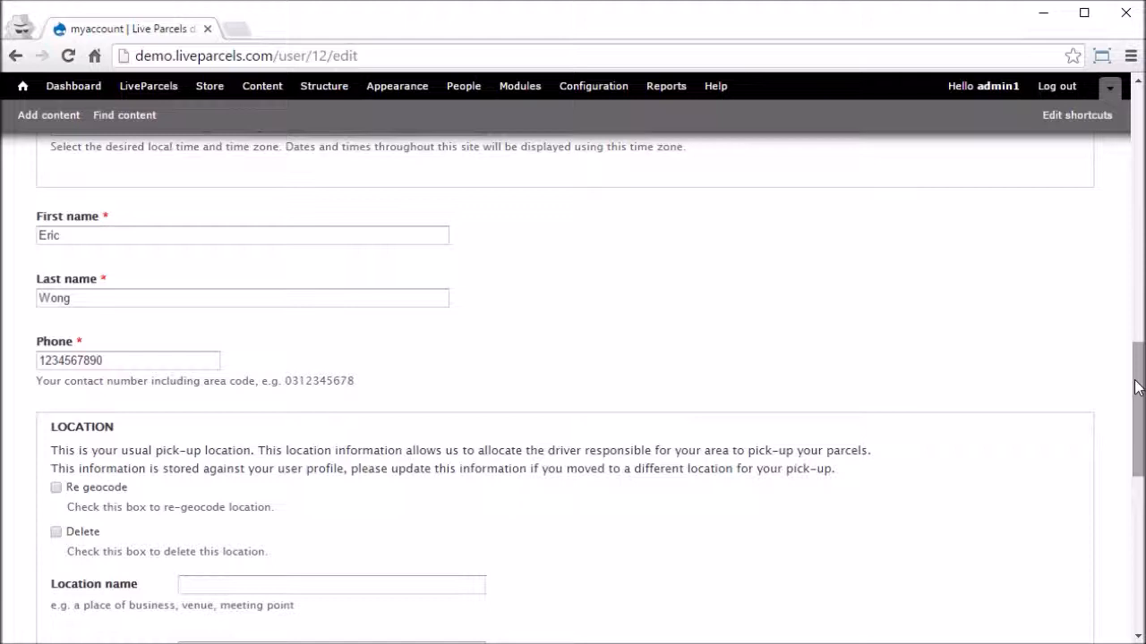
mouse_move(756, 301)
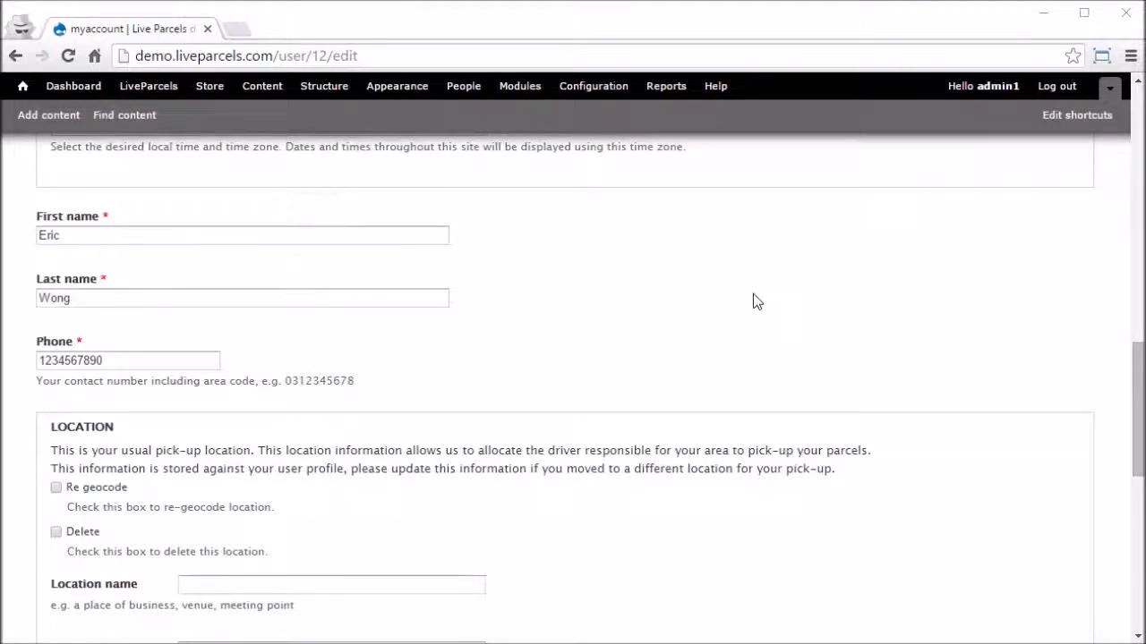
mouse_move(691, 336)
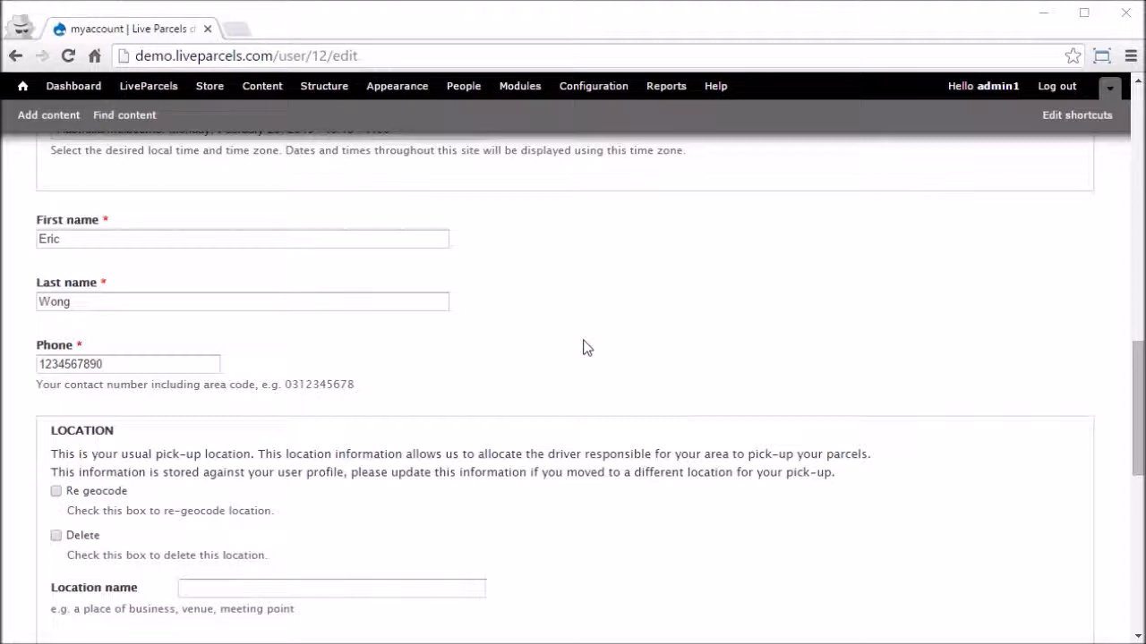
mouse_move(464, 428)
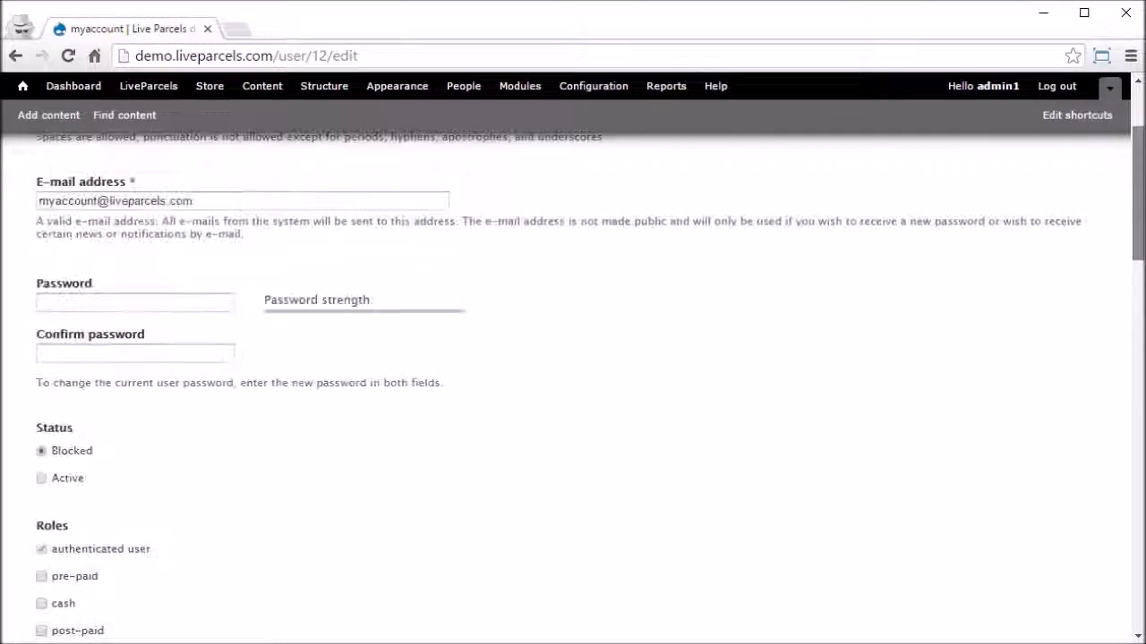
Under Roles, untick cash and tick pre-paid for the myaccount user.
scroll(down, 3)
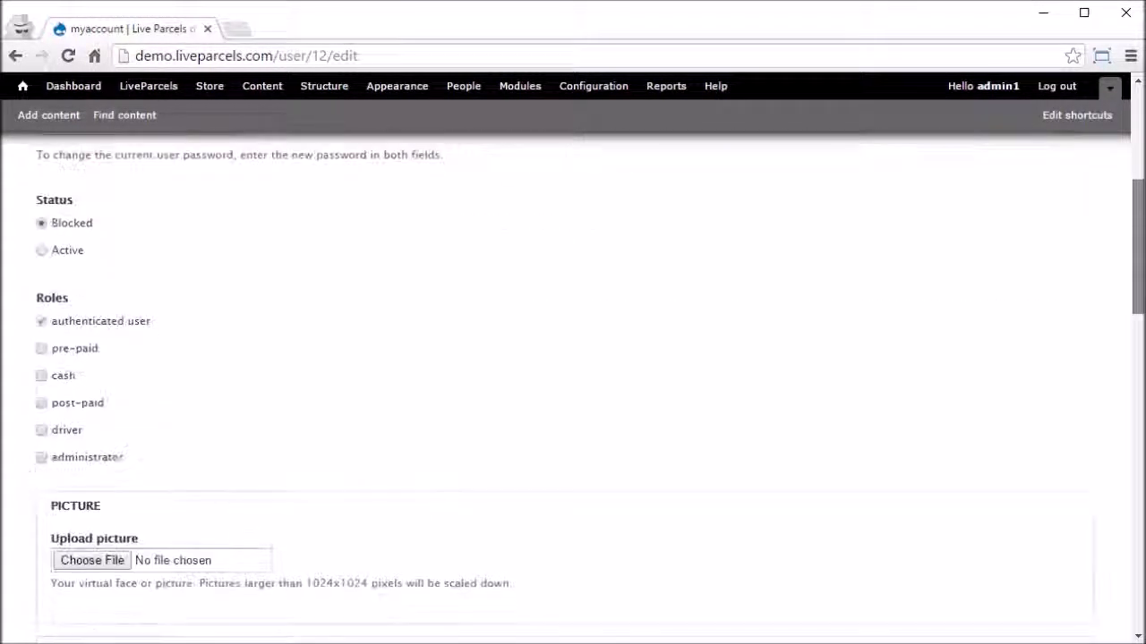
scroll(down, 3)
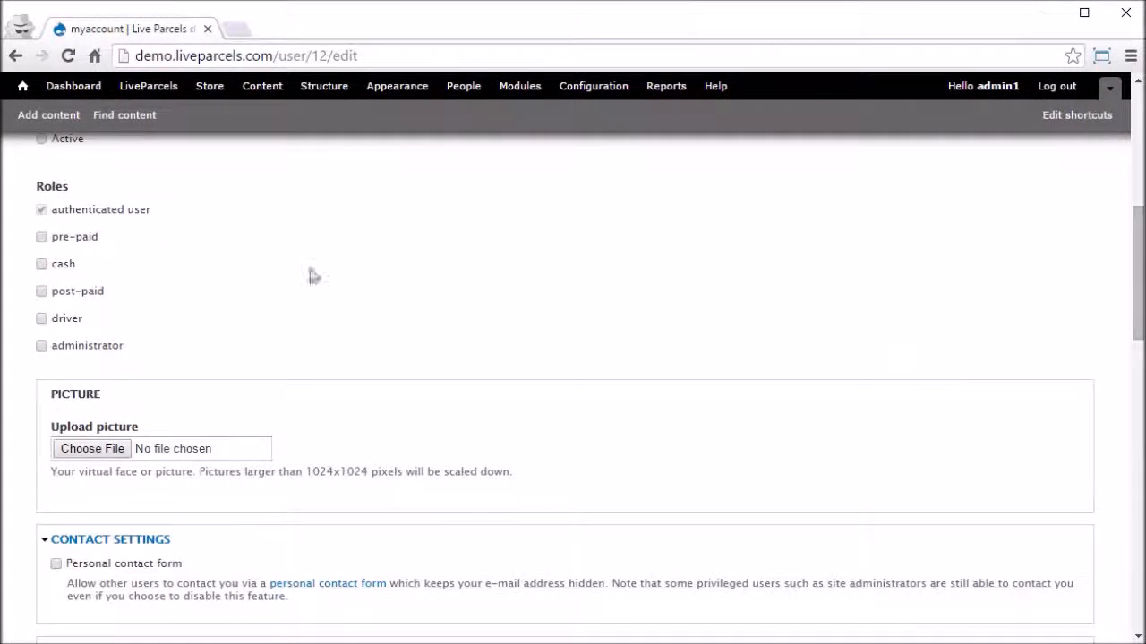
mouse_move(41, 432)
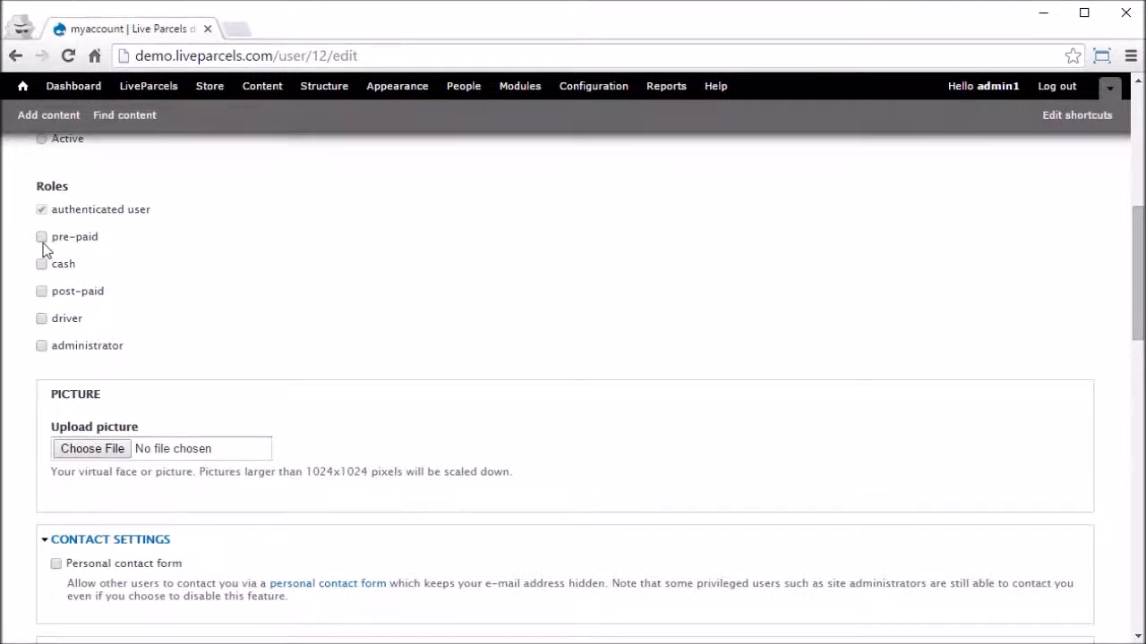
mouse_move(140, 308)
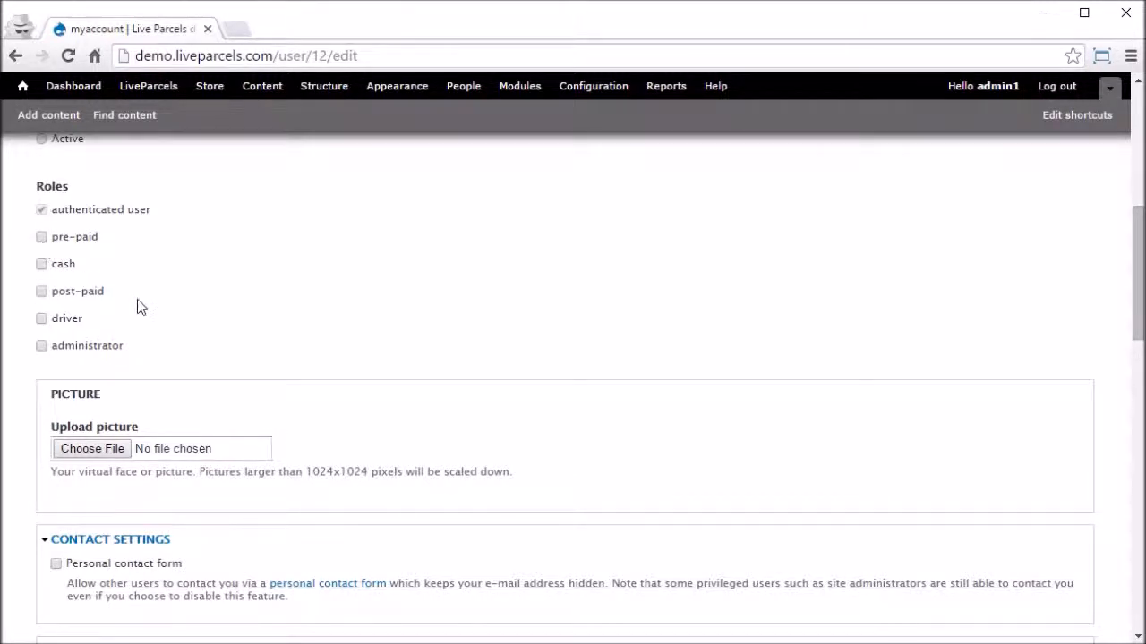
click(41, 263)
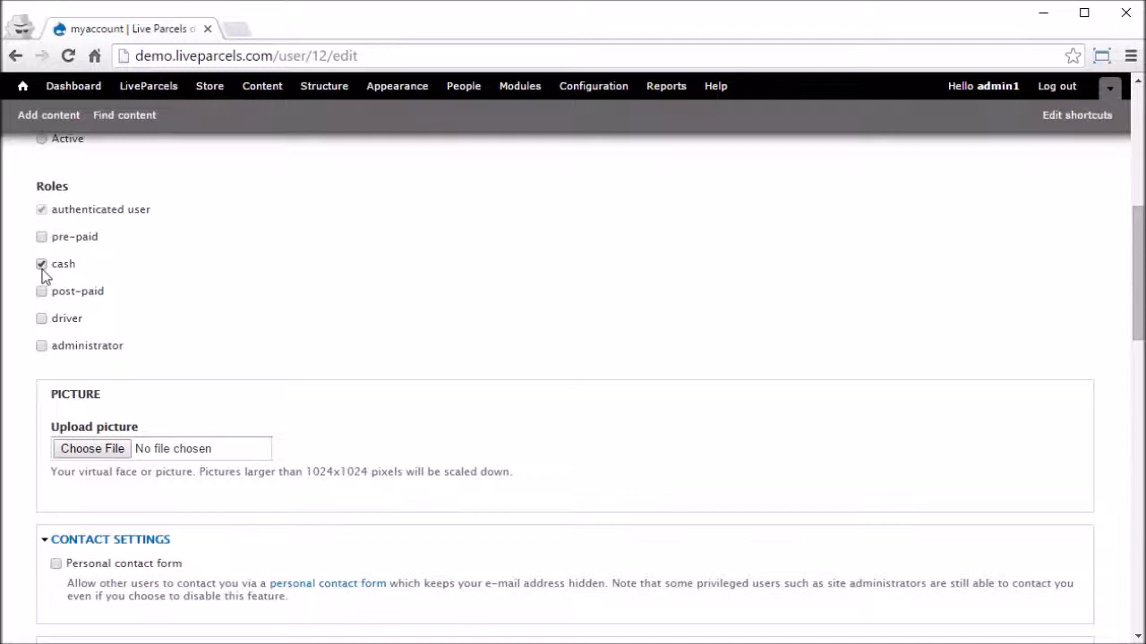
mouse_move(483, 257)
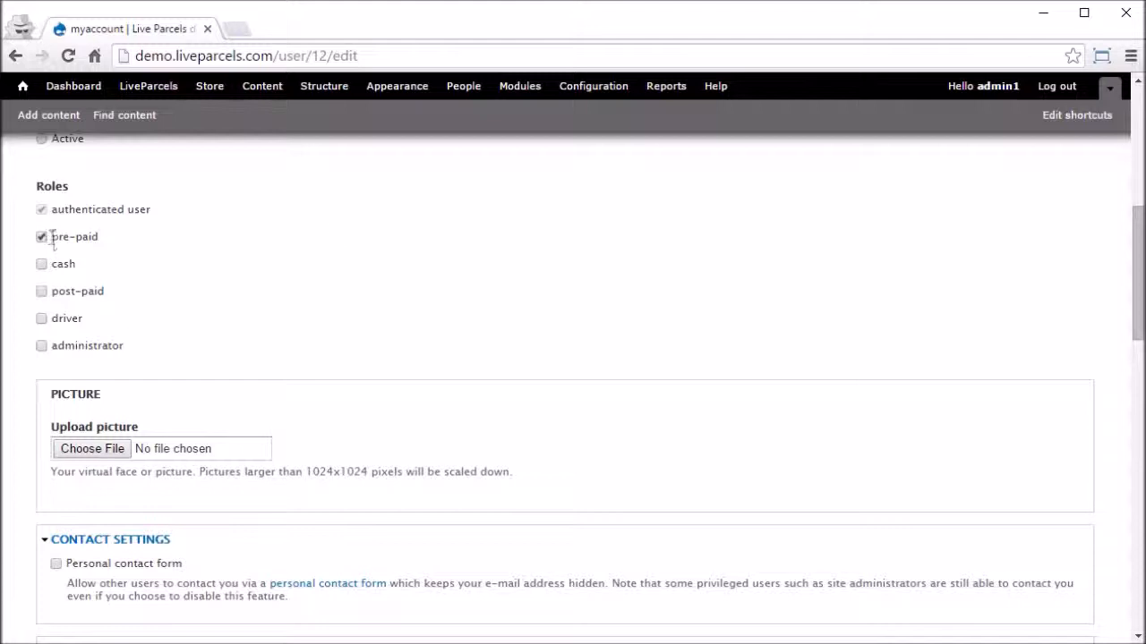
double_click(75, 236)
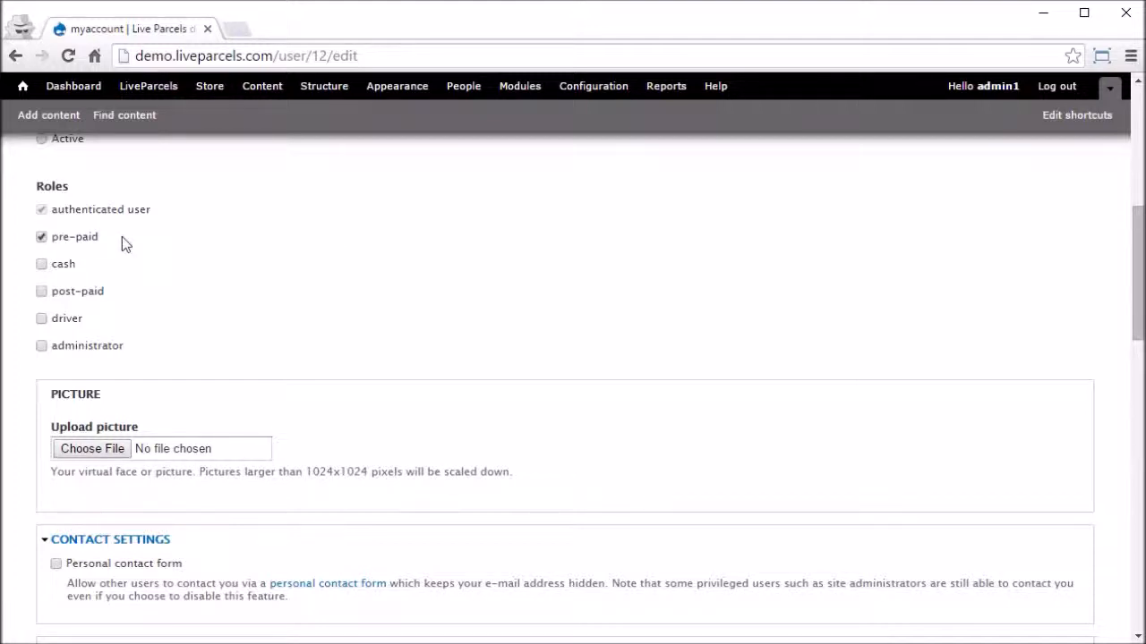
double_click(76, 236)
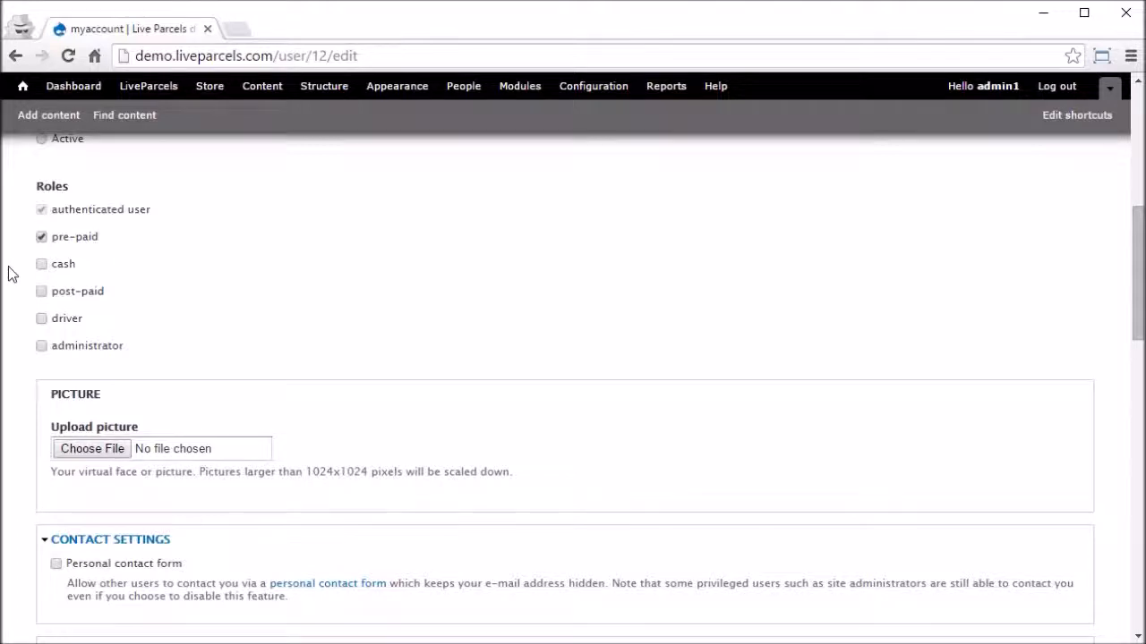
mouse_move(390, 247)
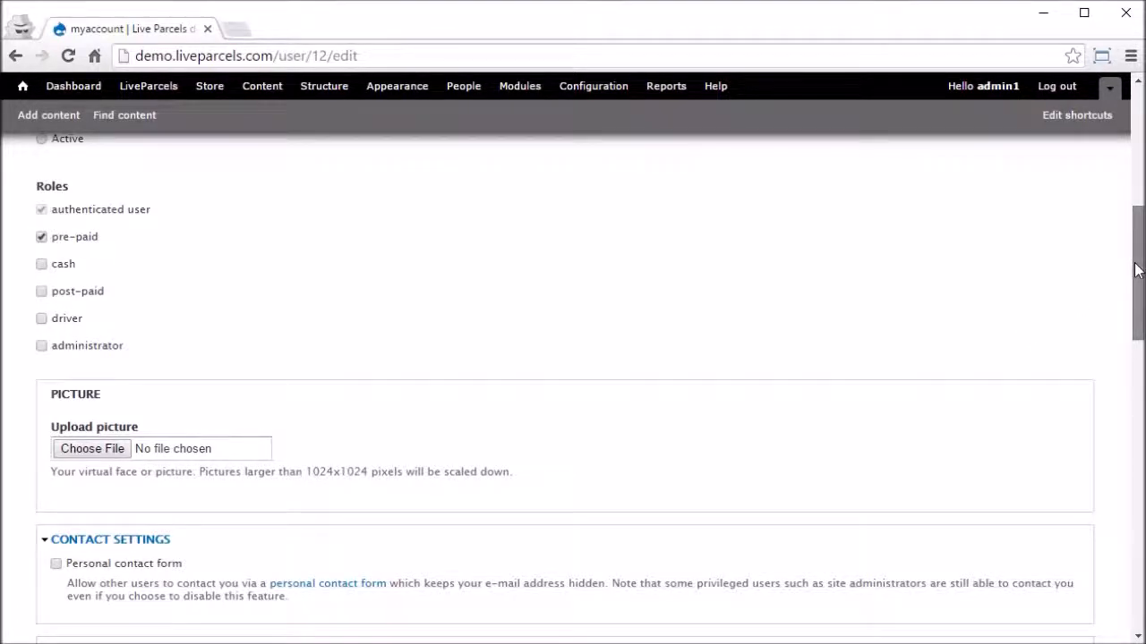
scroll(down, 3)
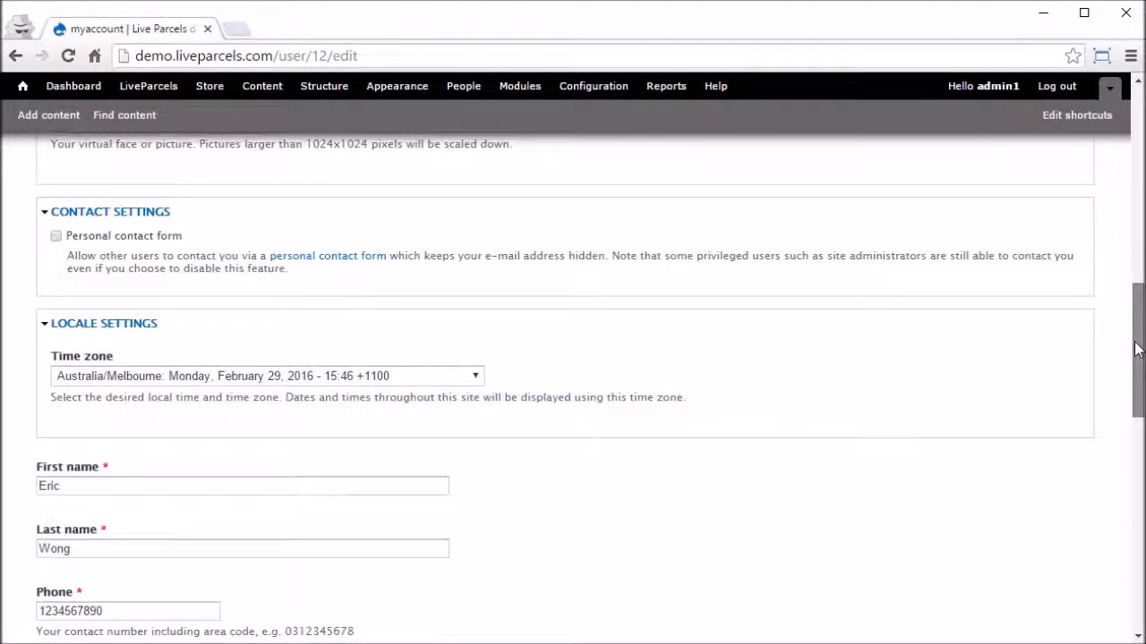
scroll(down, 3)
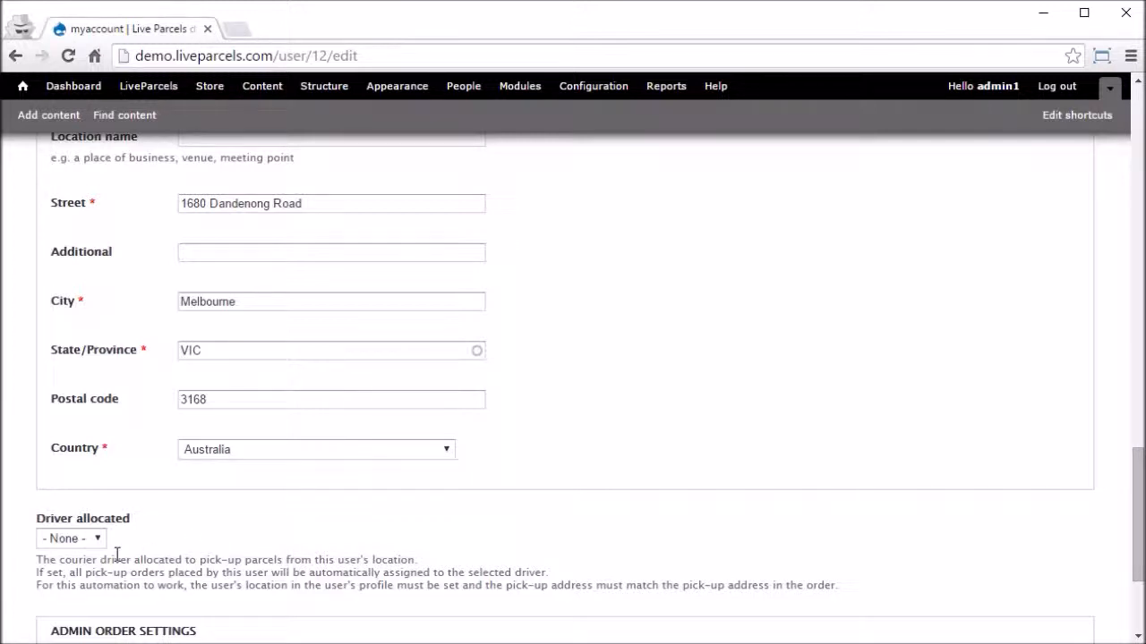
click(72, 539)
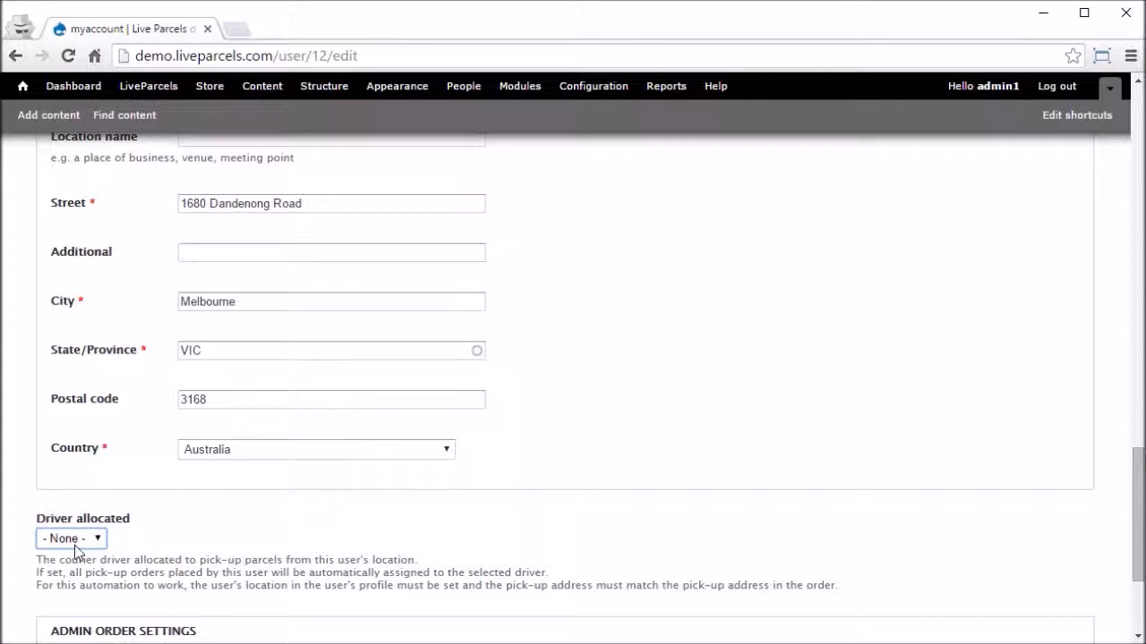
click(70, 539)
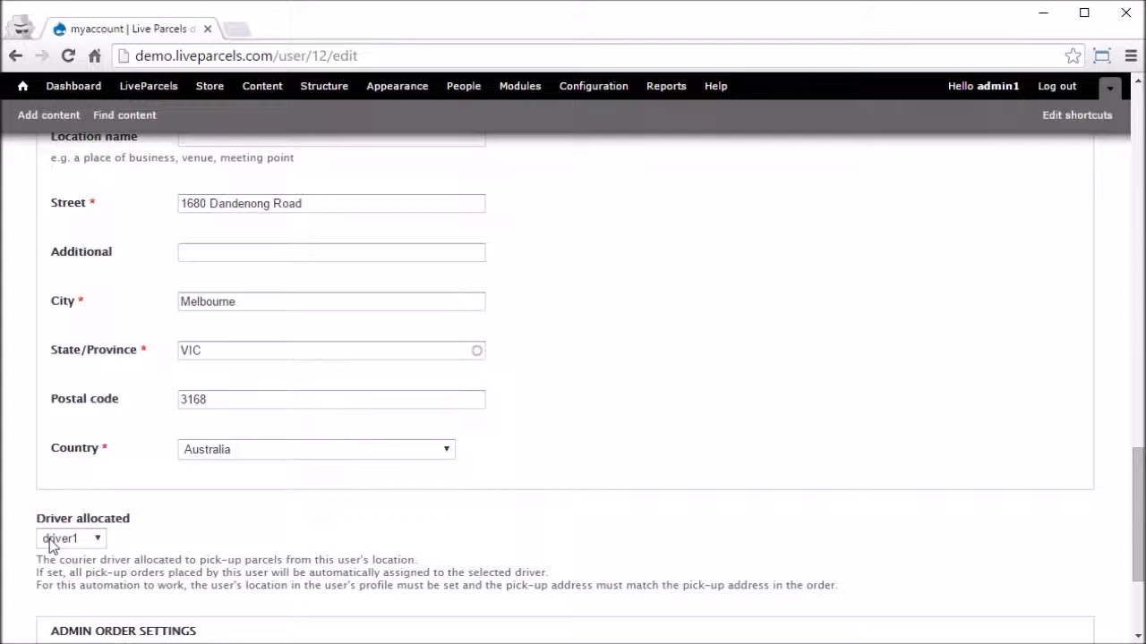
click(68, 538)
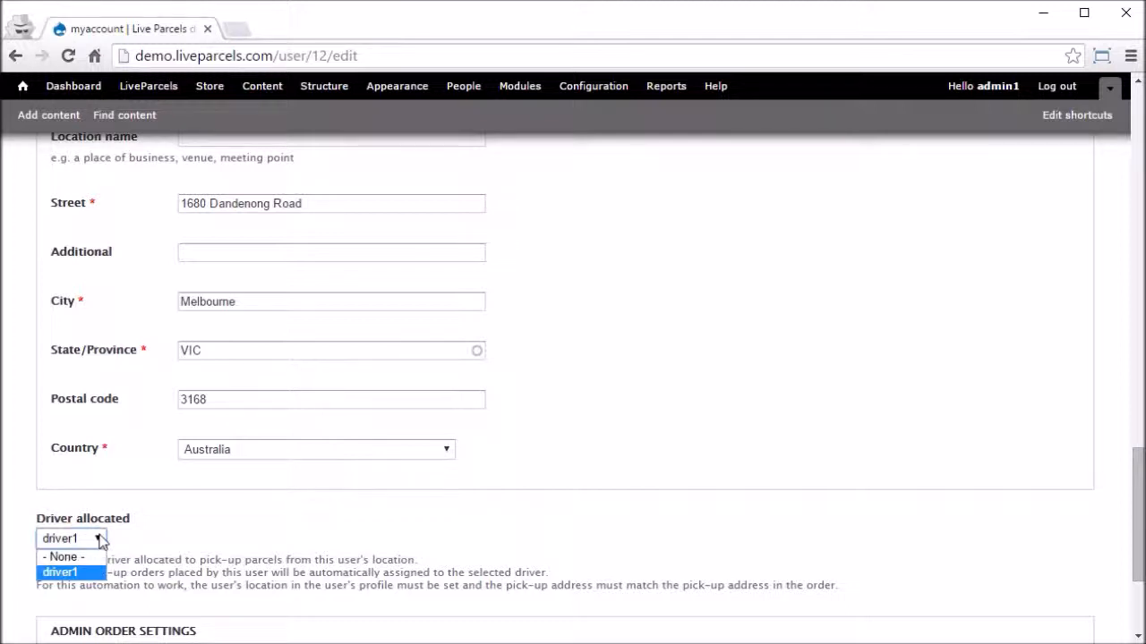
click(61, 555)
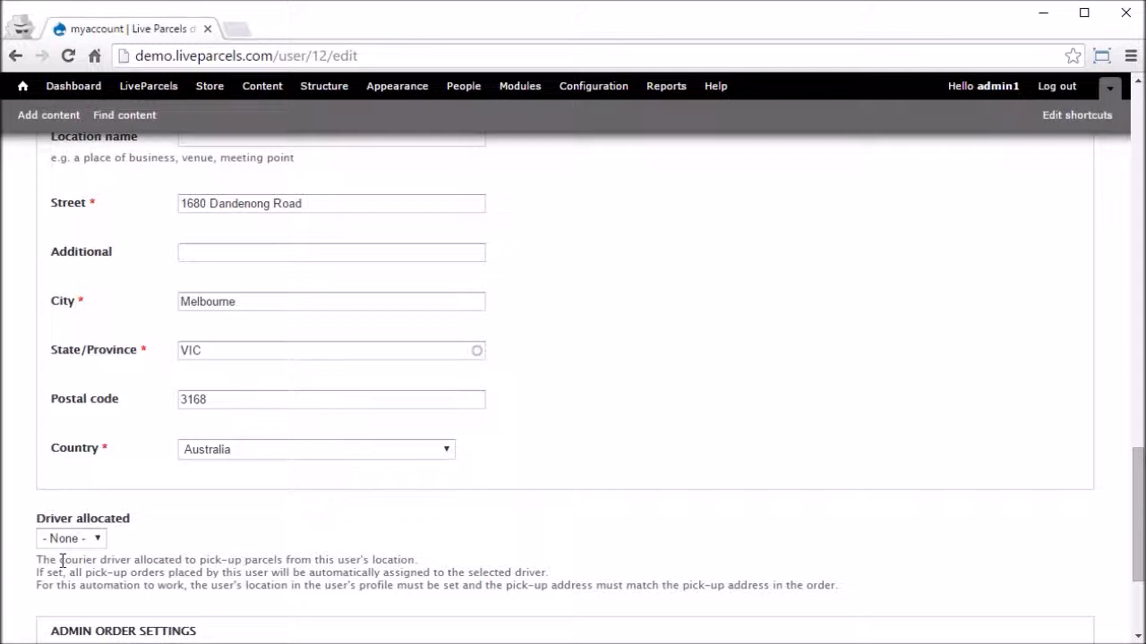
mouse_move(793, 544)
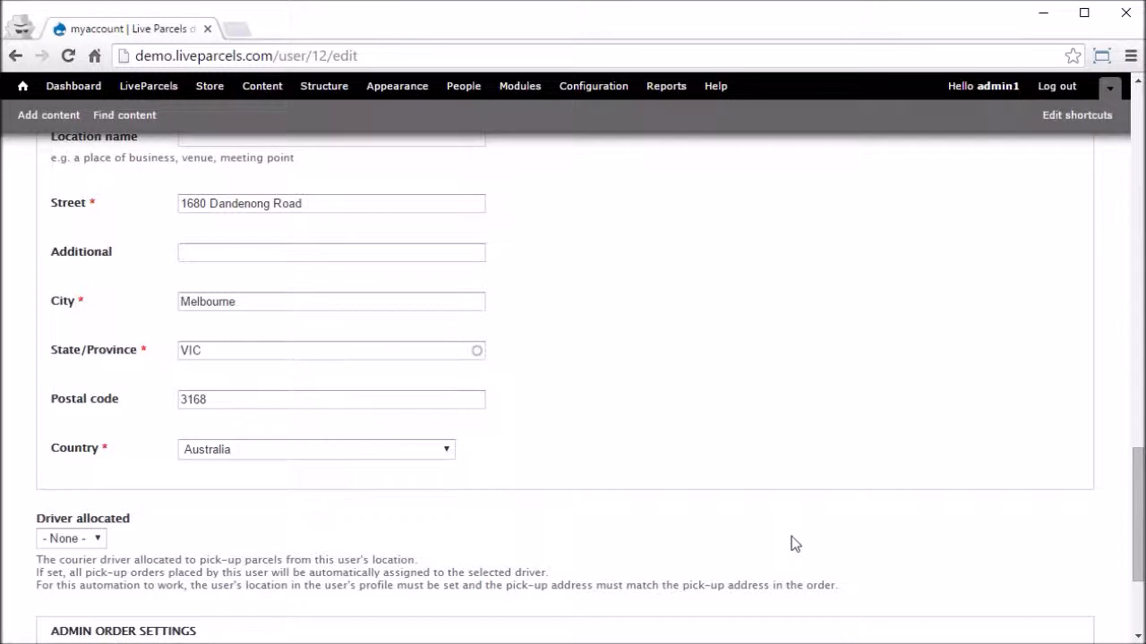
Set myaccount's Status to Active, keeping the pre-paid role ticked.
scroll(down, 3)
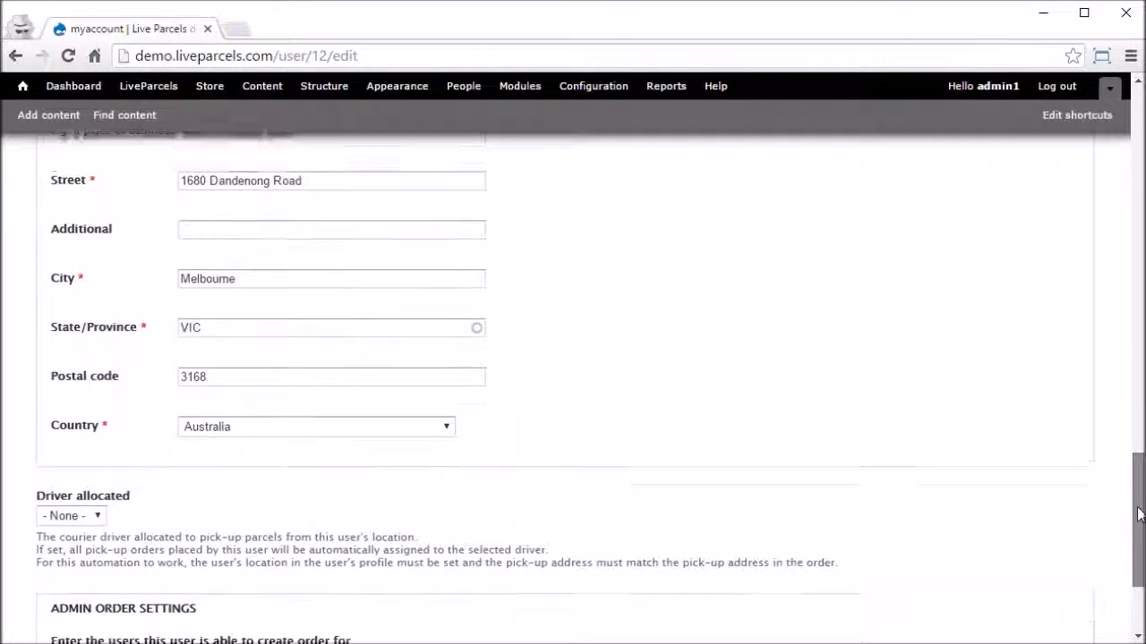
scroll(down, 3)
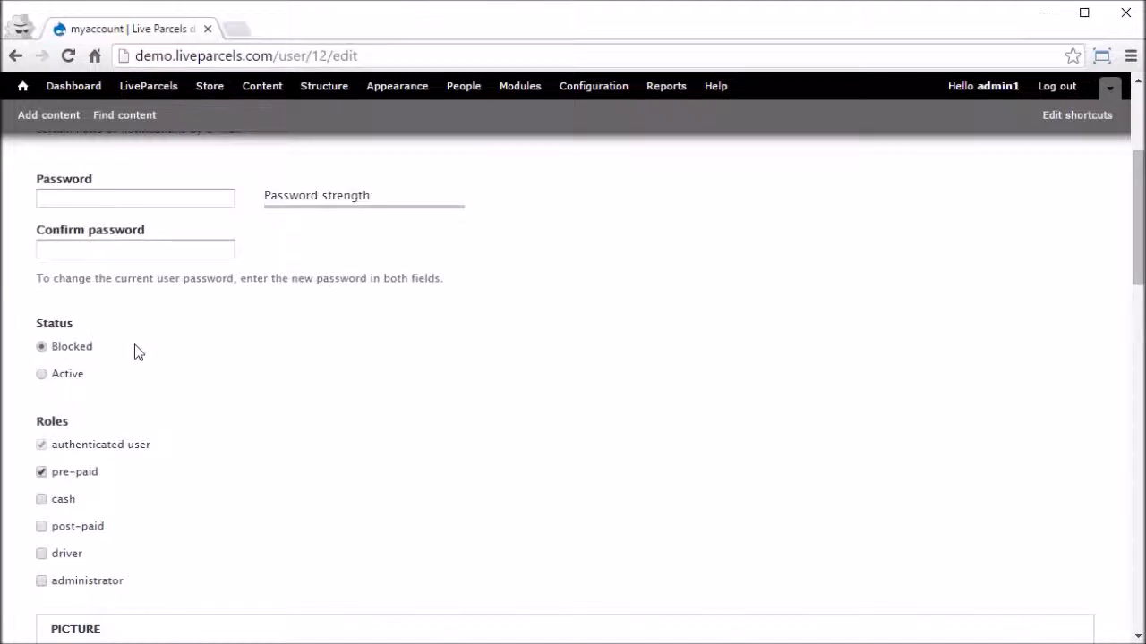
click(41, 375)
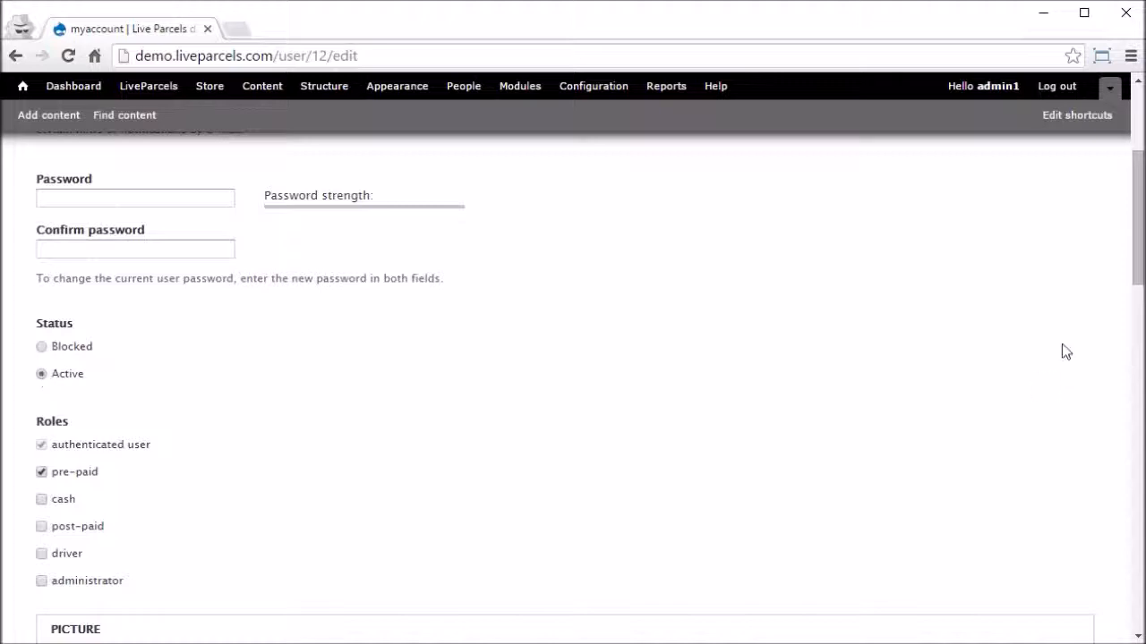
Save the myaccount edit form so the site confirms the changes.
scroll(down, 3)
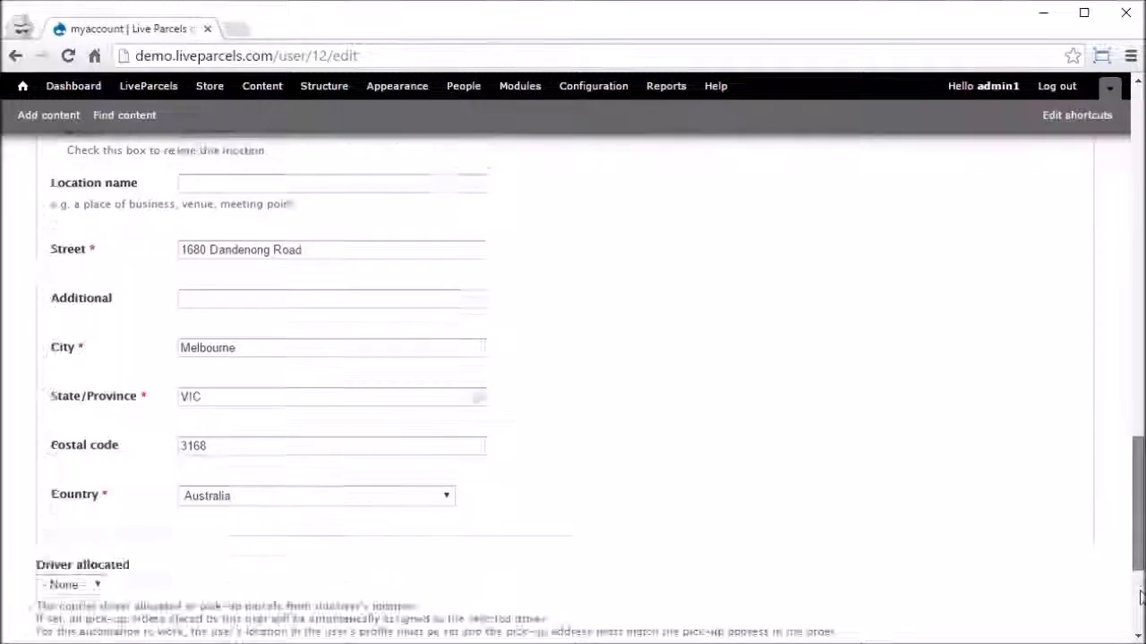
scroll(down, 3)
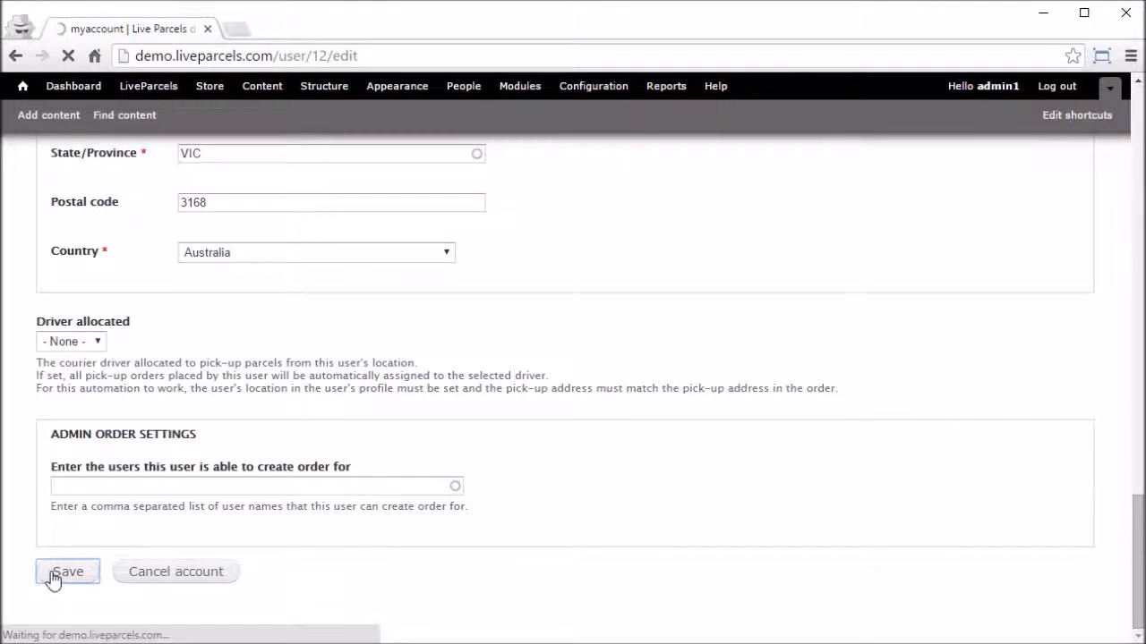
click(68, 571)
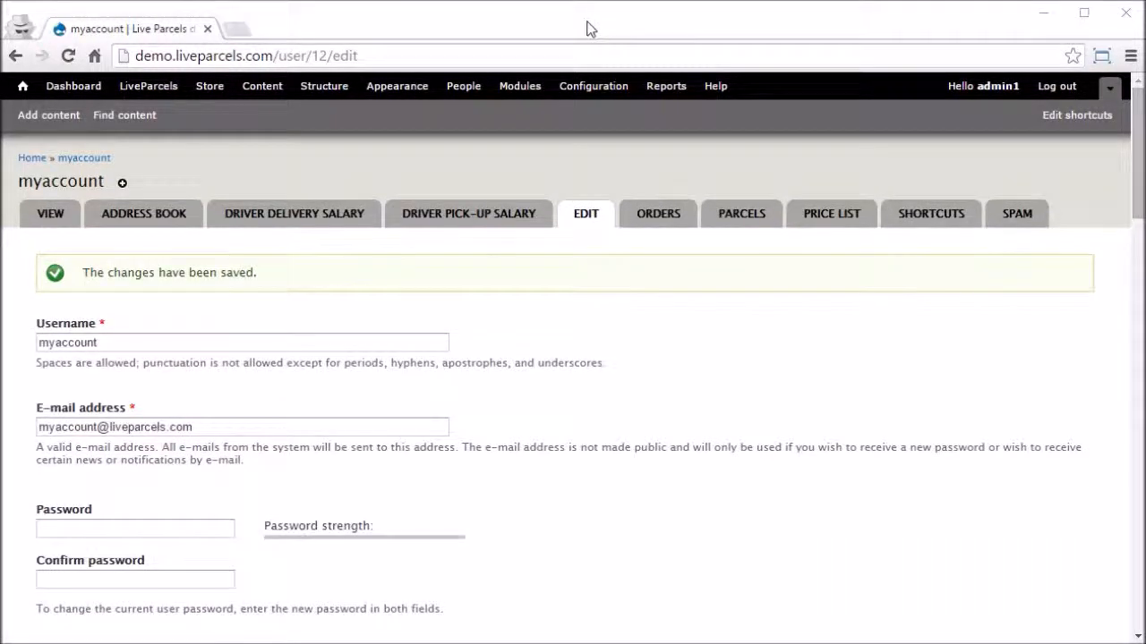
mouse_move(586, 369)
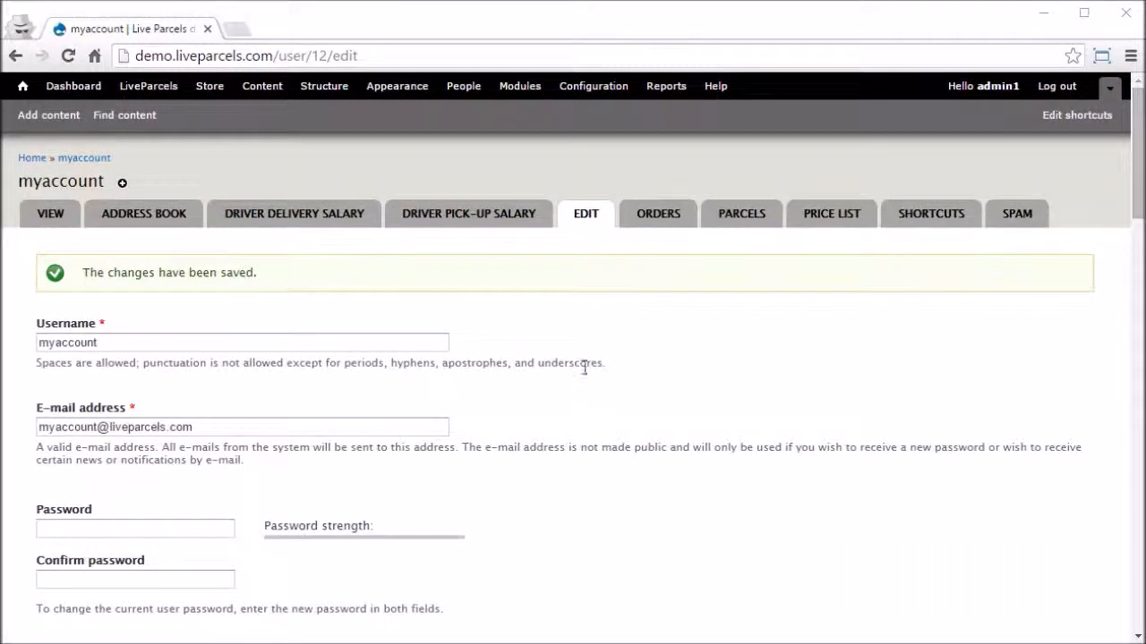
mouse_move(583, 383)
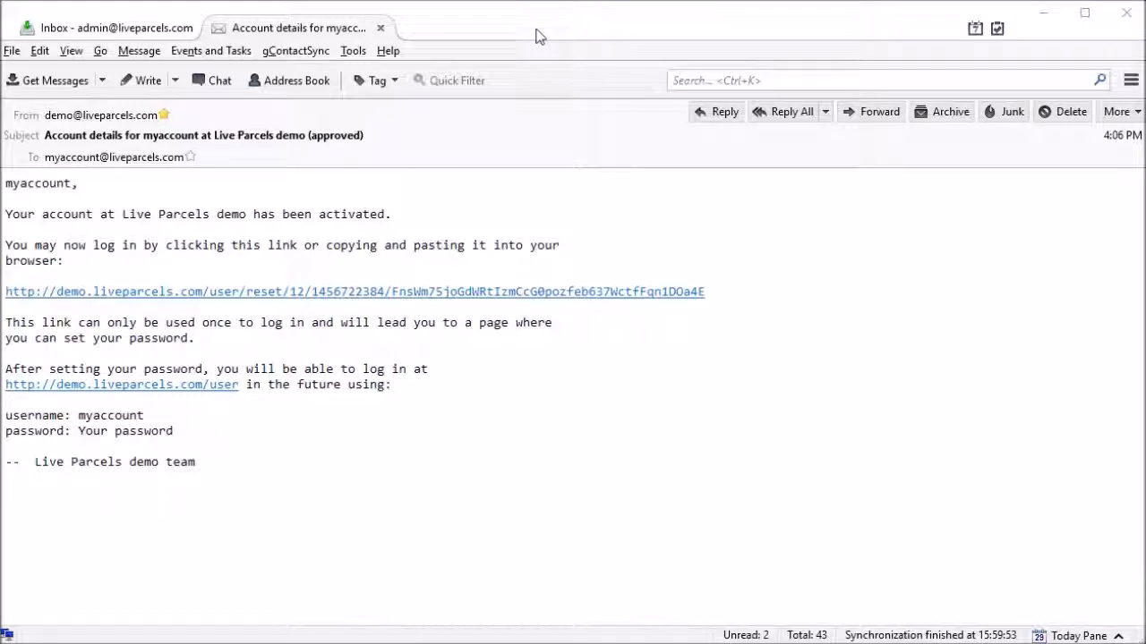
mouse_move(111, 308)
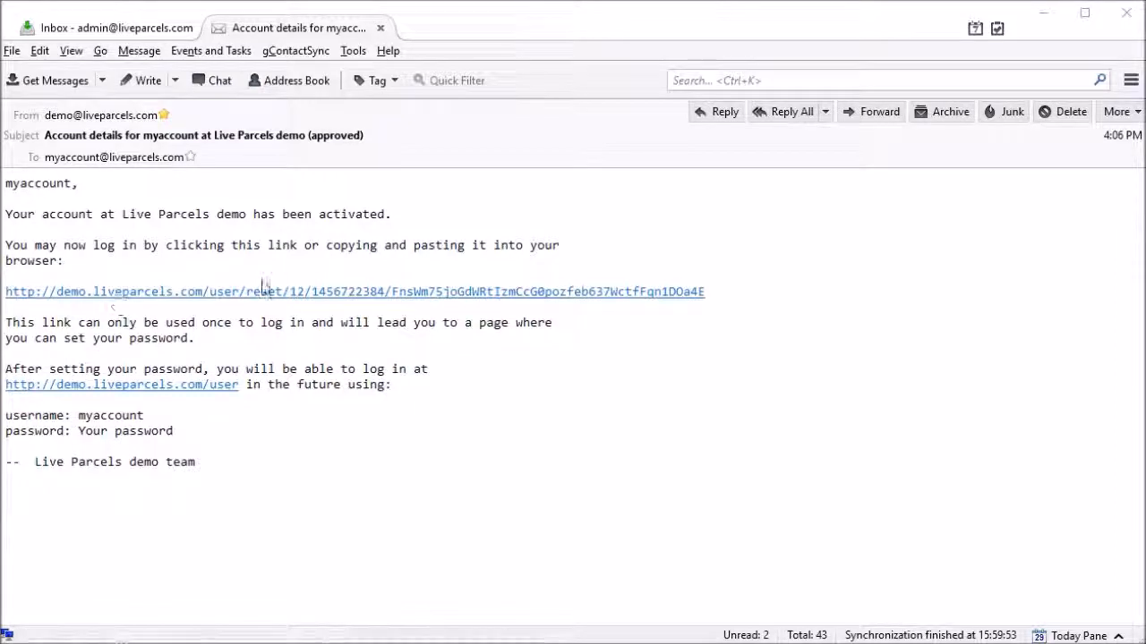
mouse_move(325, 295)
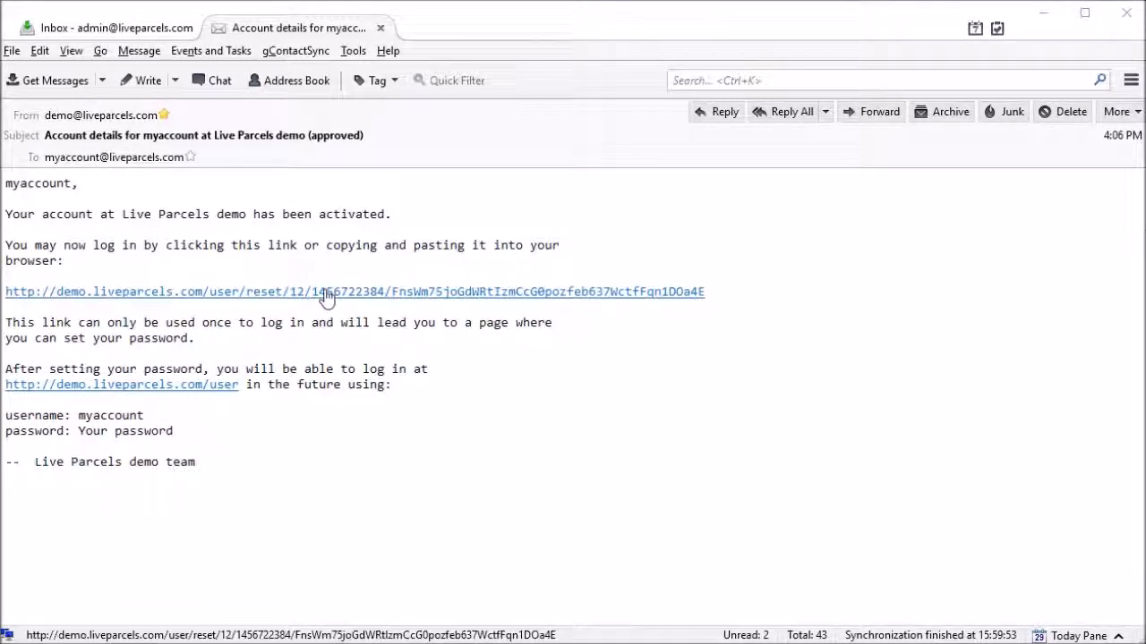
mouse_move(199, 391)
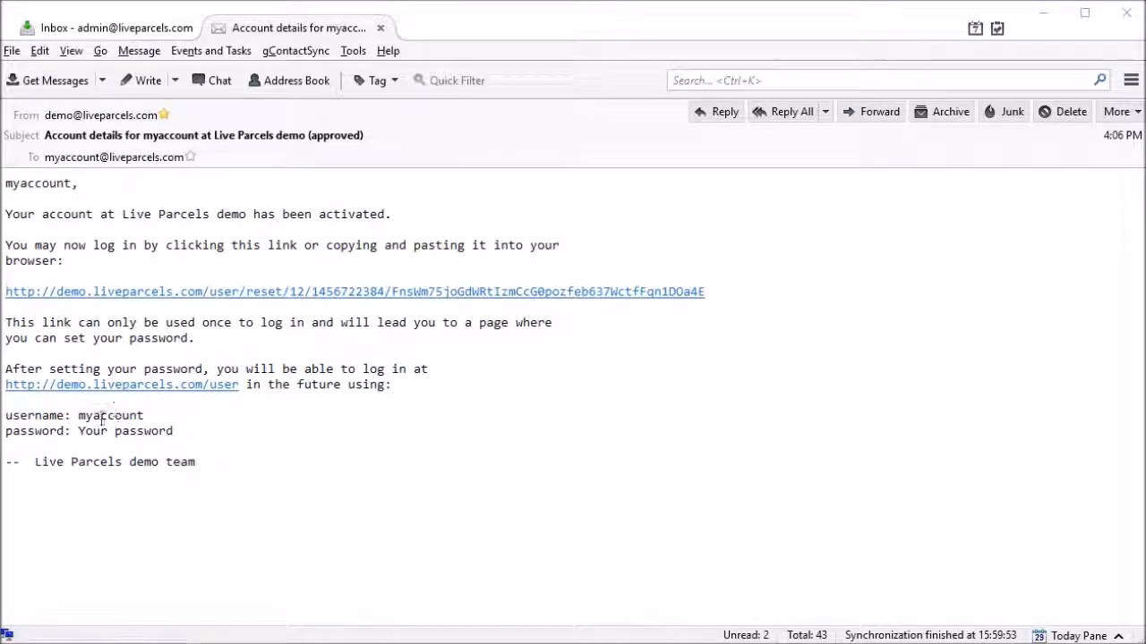
Select the username myaccount in the account-activated email.
double_click(109, 416)
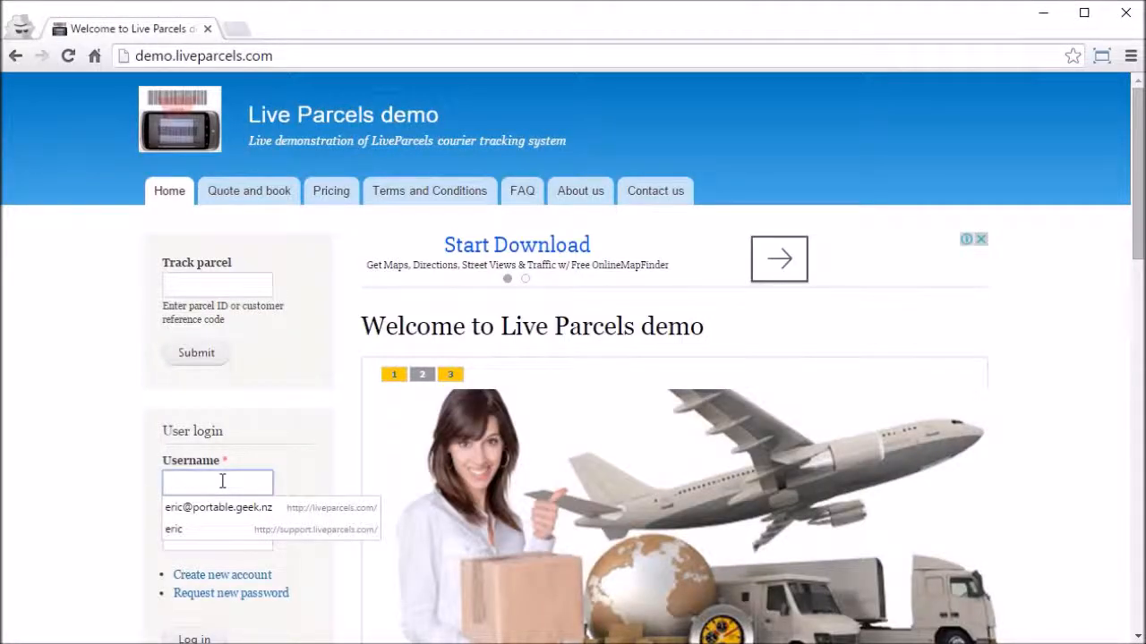
Log in to the demo site as admin1 with its password via User login.
text(admin1)
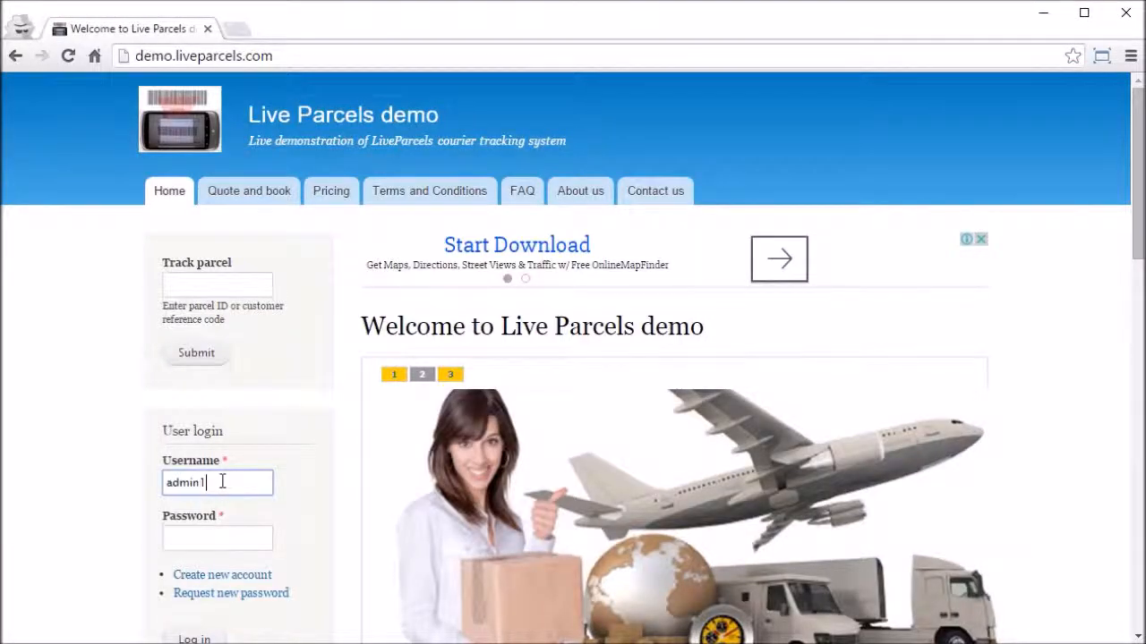
text(••••)
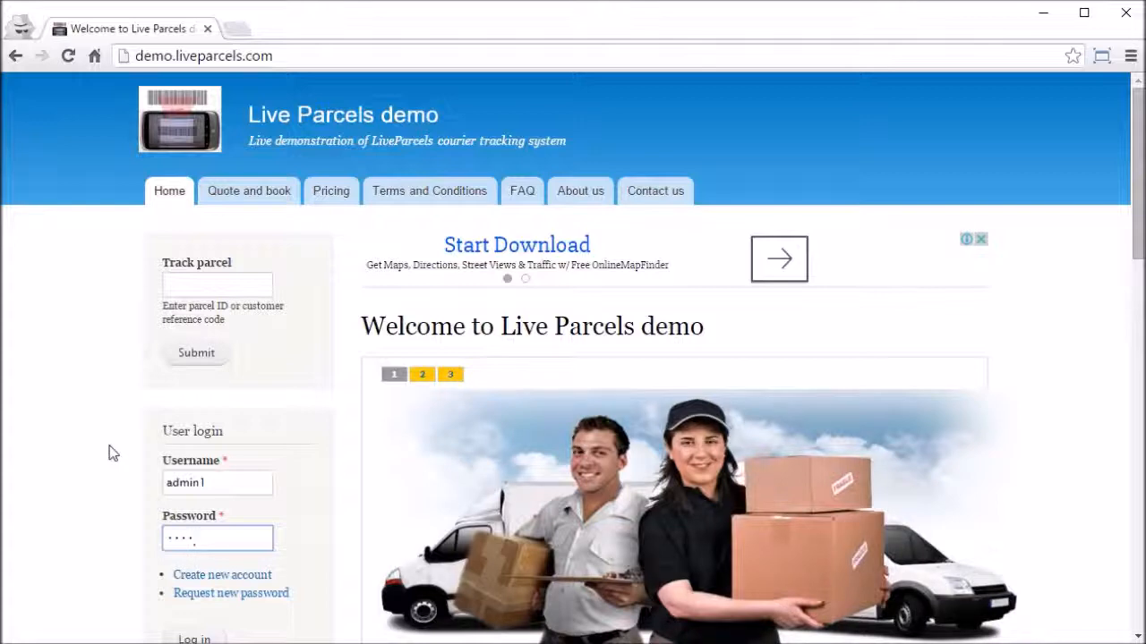
click(193, 549)
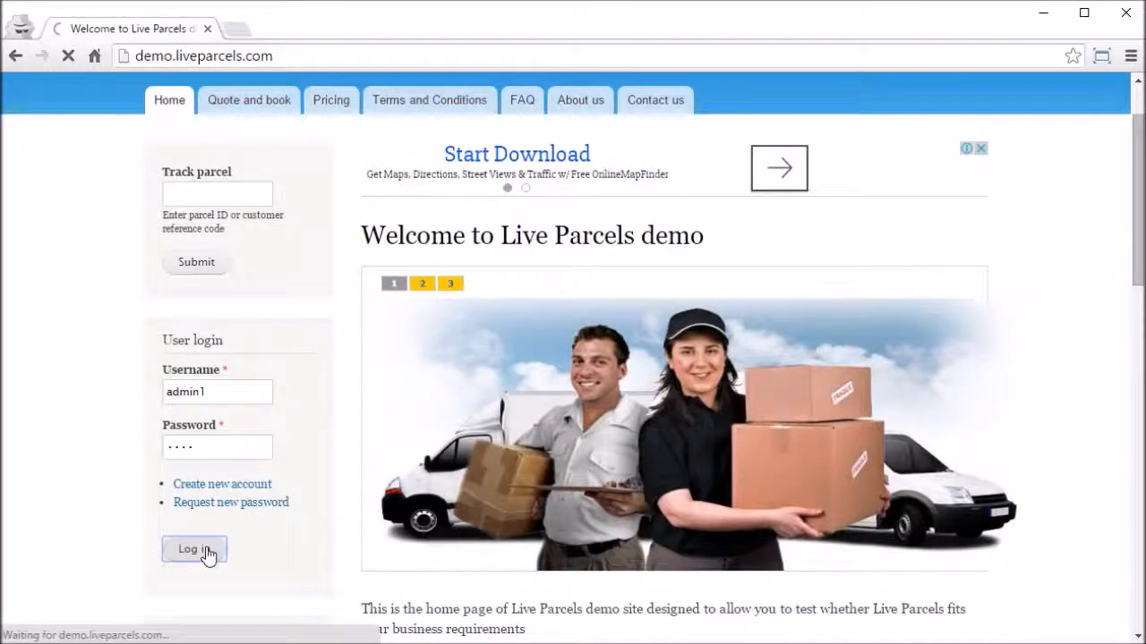
click(194, 549)
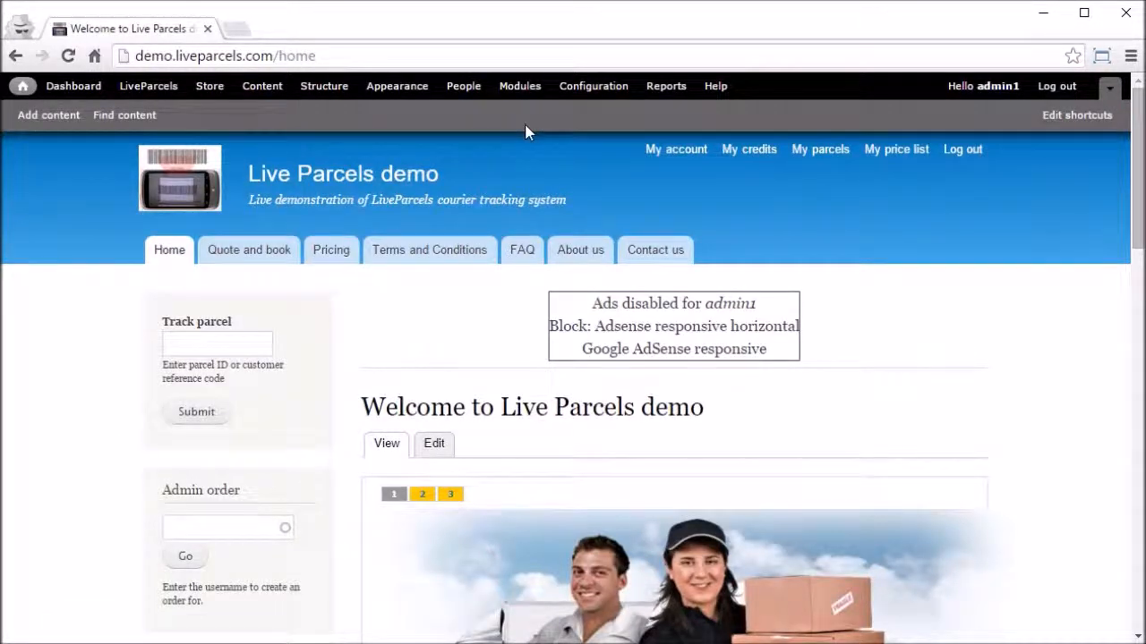
mouse_move(462, 86)
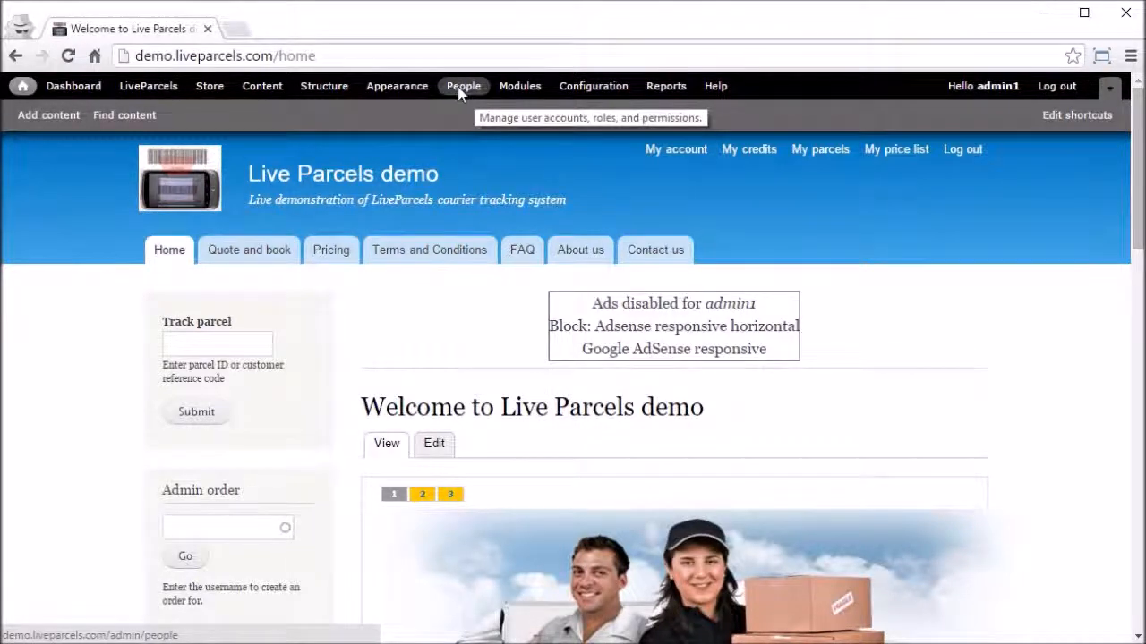
Show the People list of user accounts from the admin toolbar.
click(461, 86)
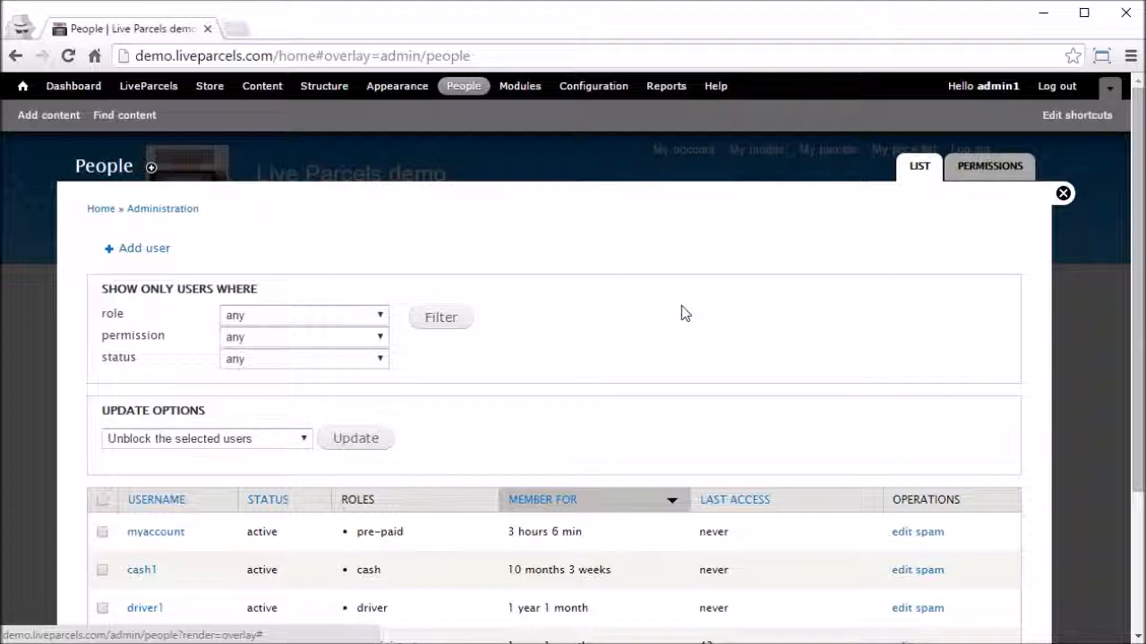
scroll(down, 3)
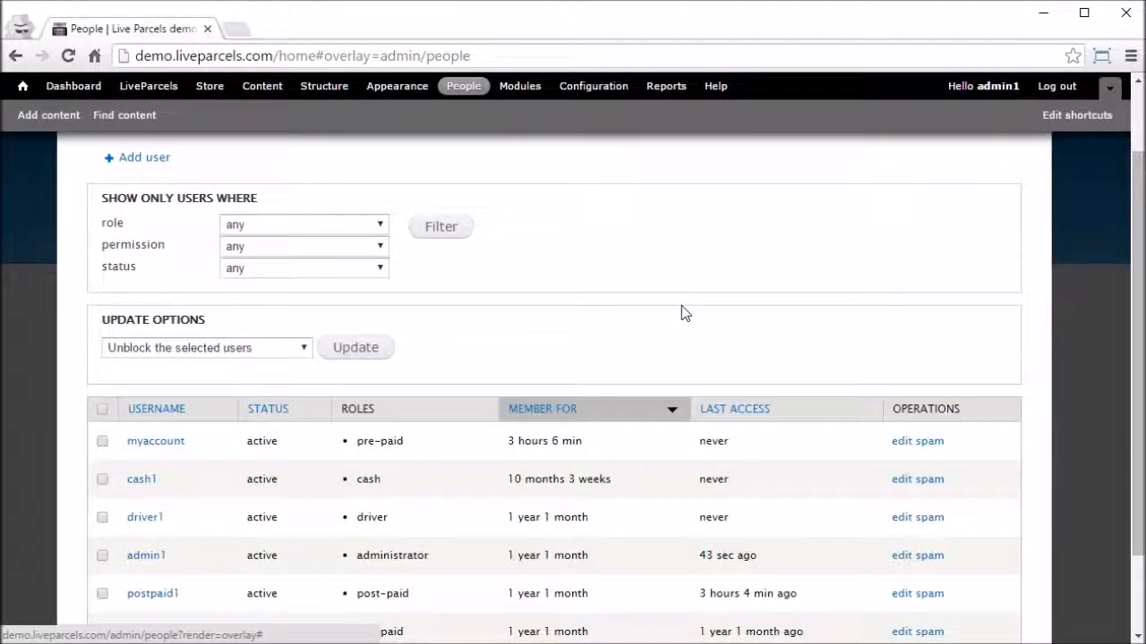
scroll(down, 3)
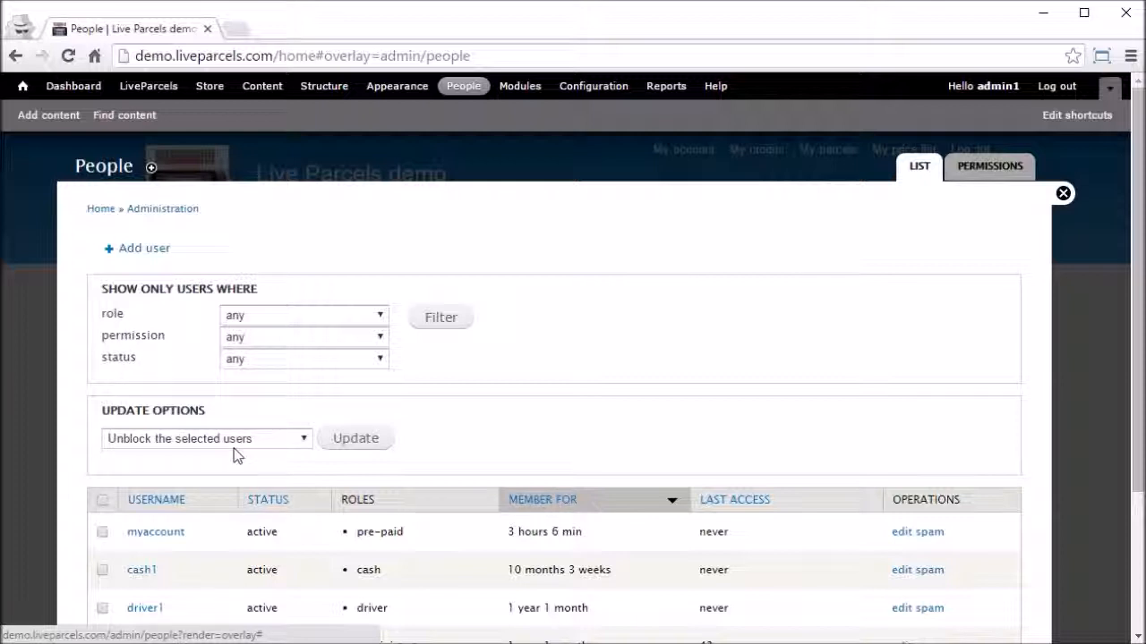
mouse_move(247, 438)
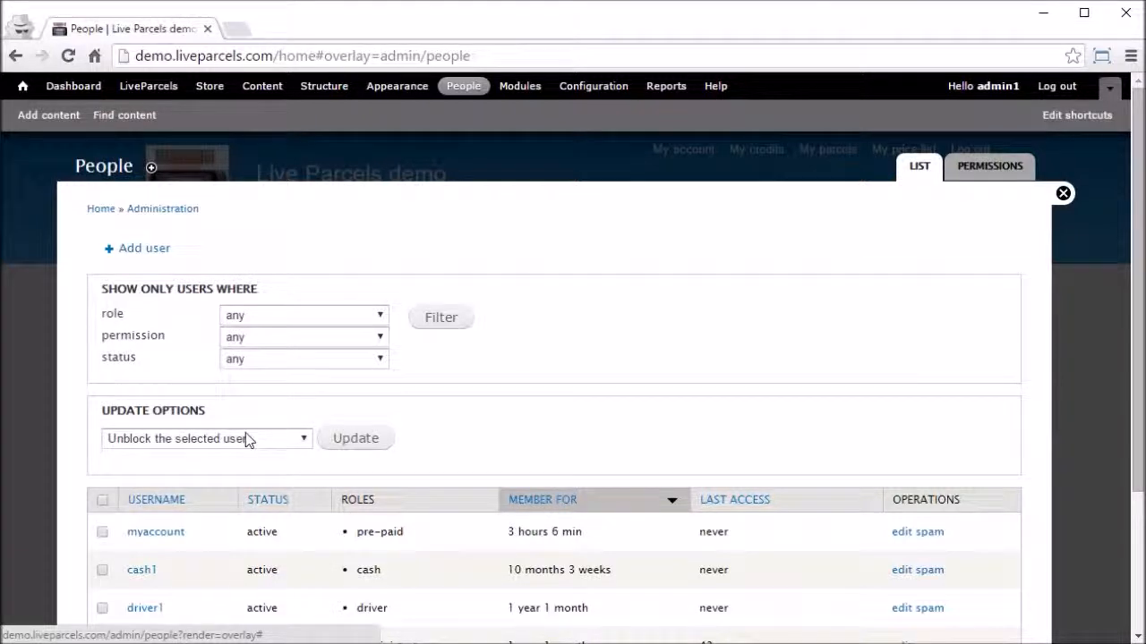
Filter the People list to blocked users, then open myaccount's edit form.
click(303, 358)
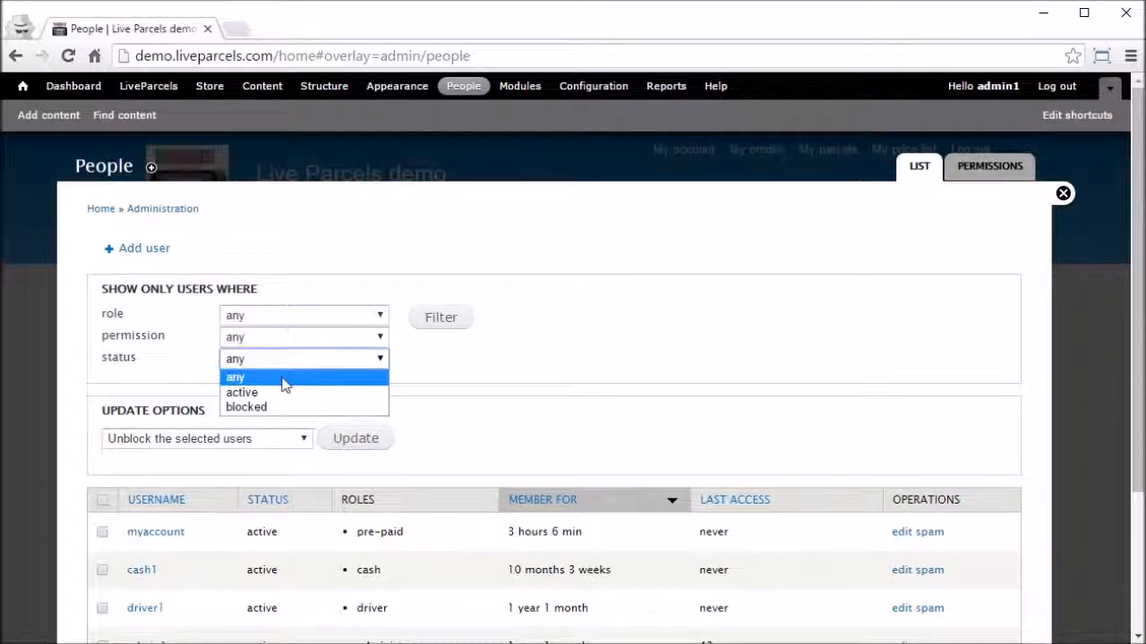
click(245, 406)
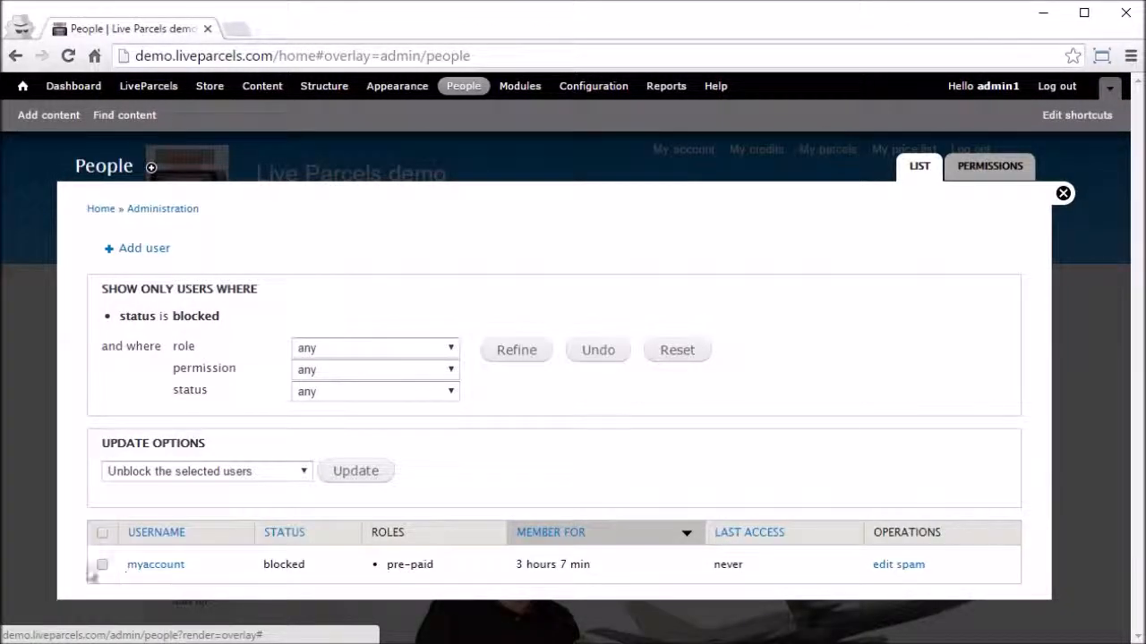
mouse_move(988, 491)
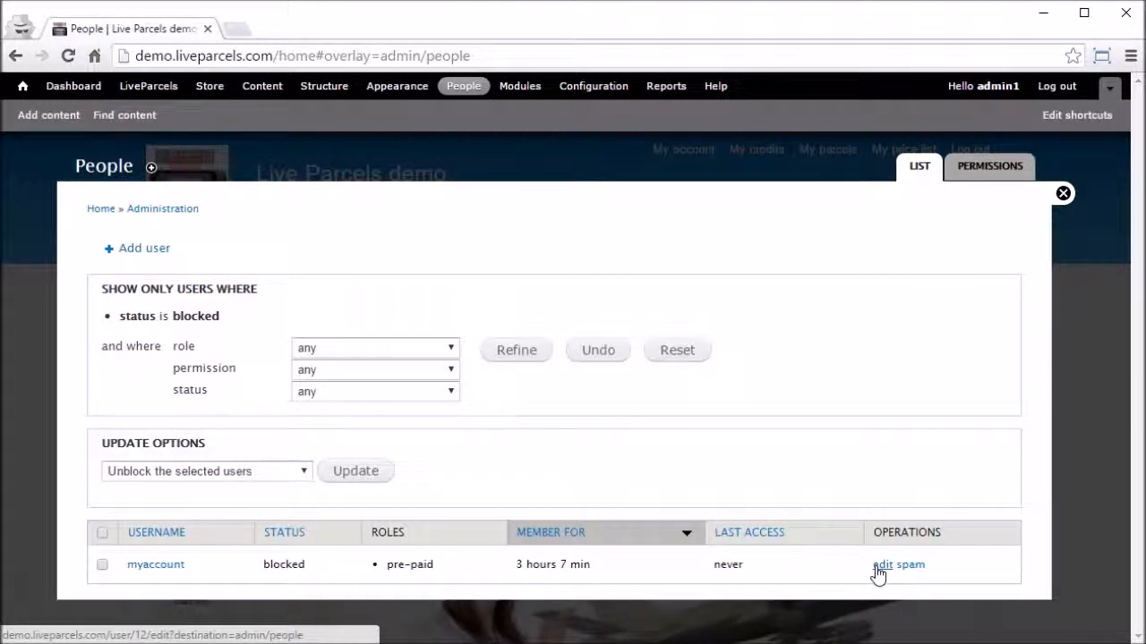
click(881, 565)
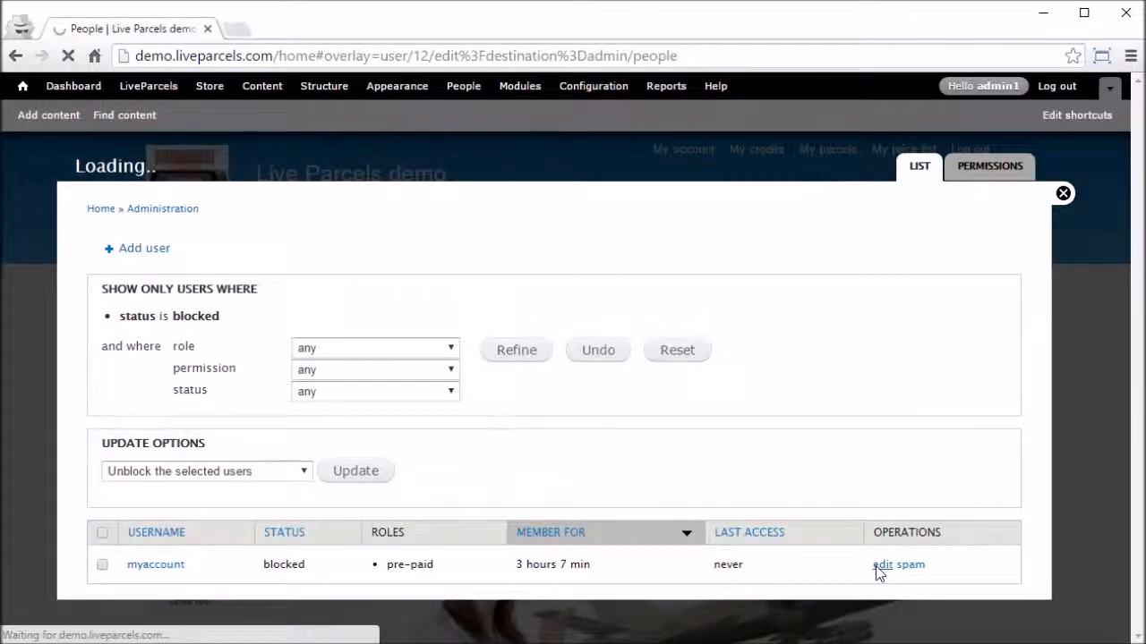
click(885, 565)
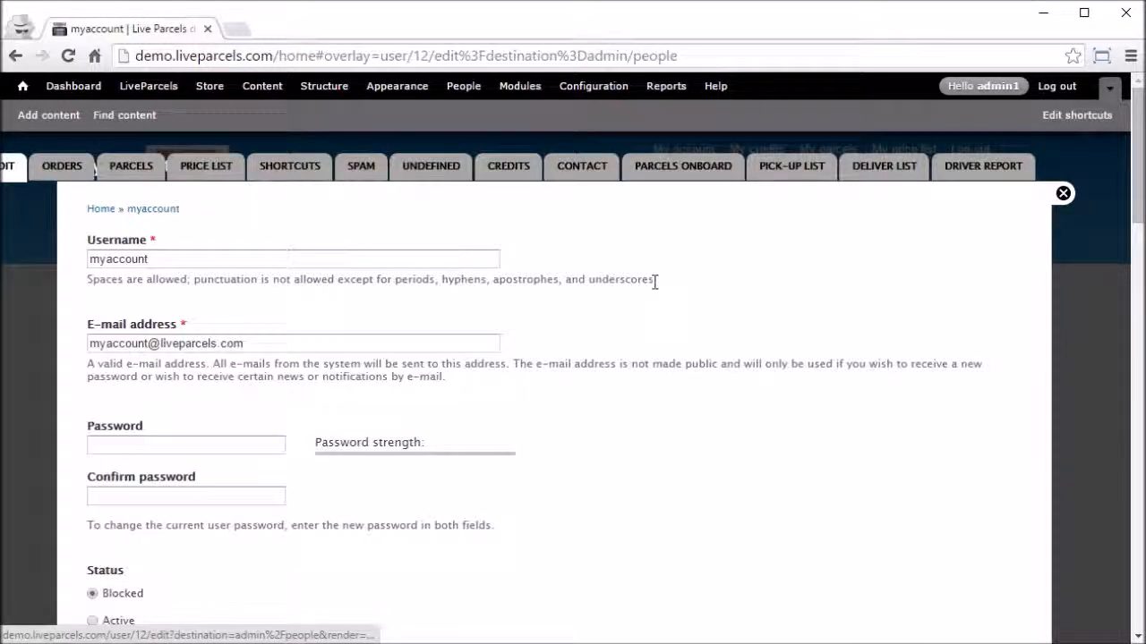